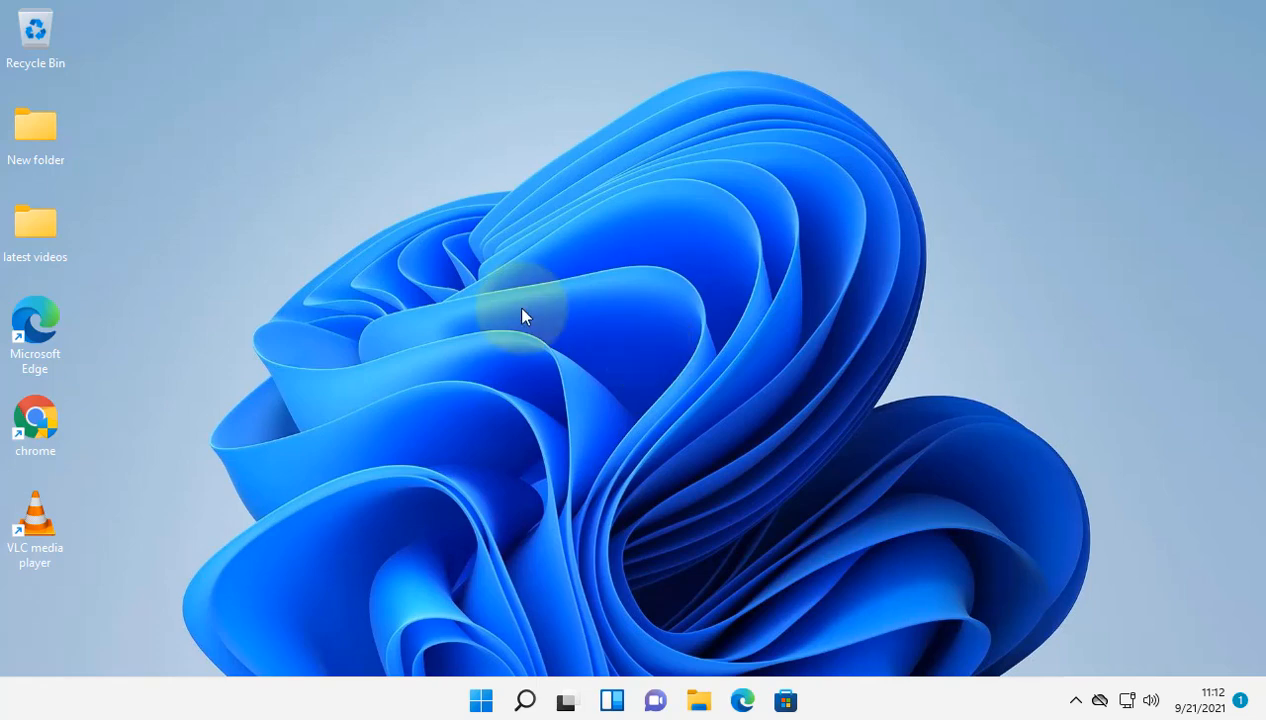
mouse_move(500, 645)
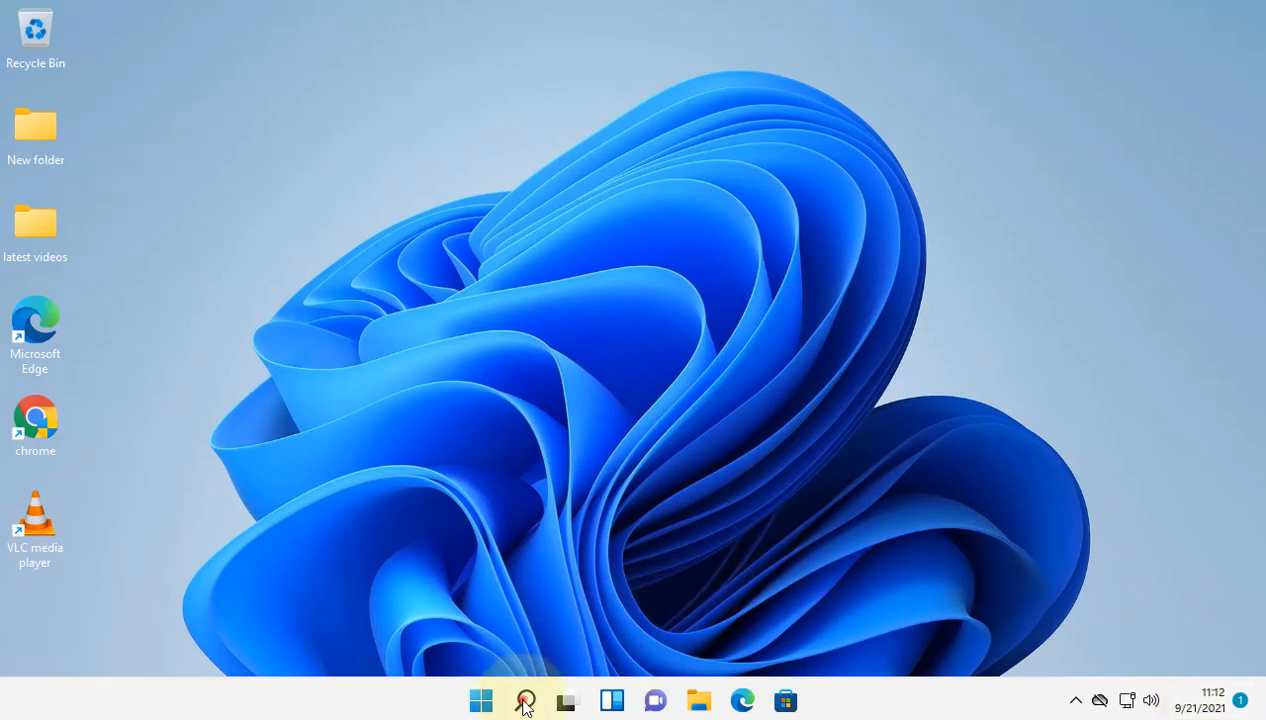
Search for timedate.cpl and open the classic Date and Time control panel item.
text(tim)
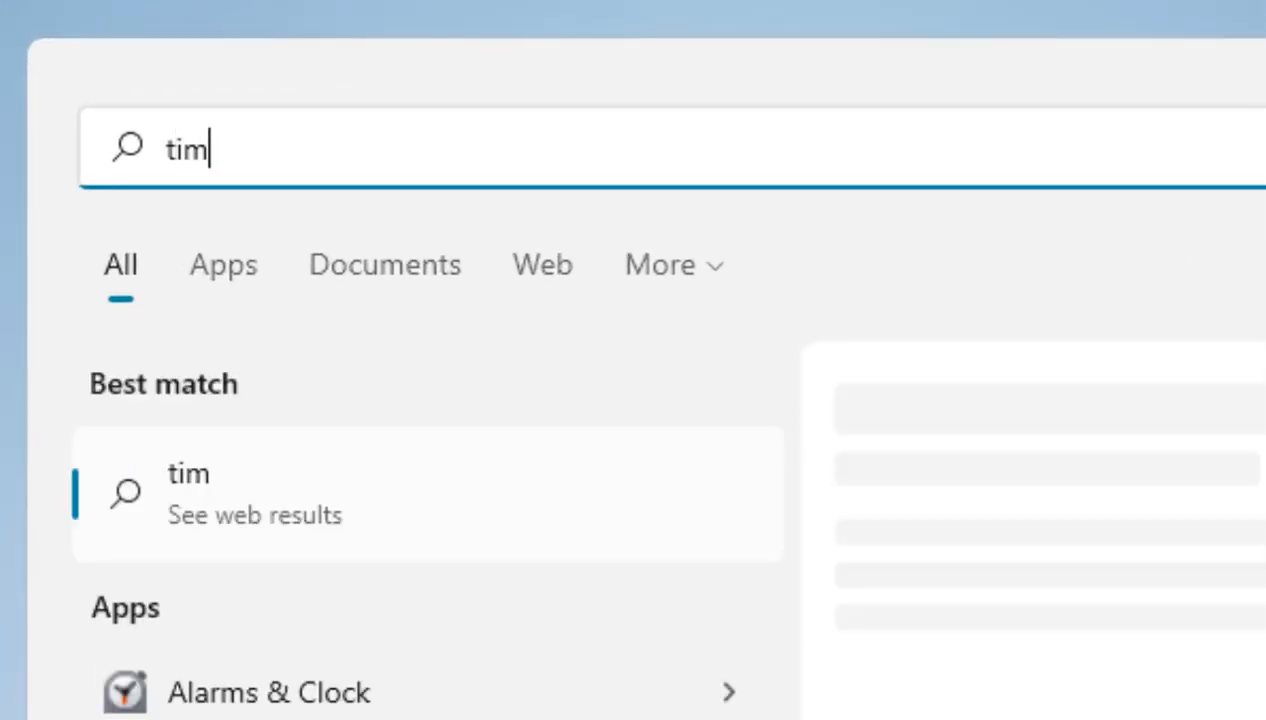
text(edate.cpl)
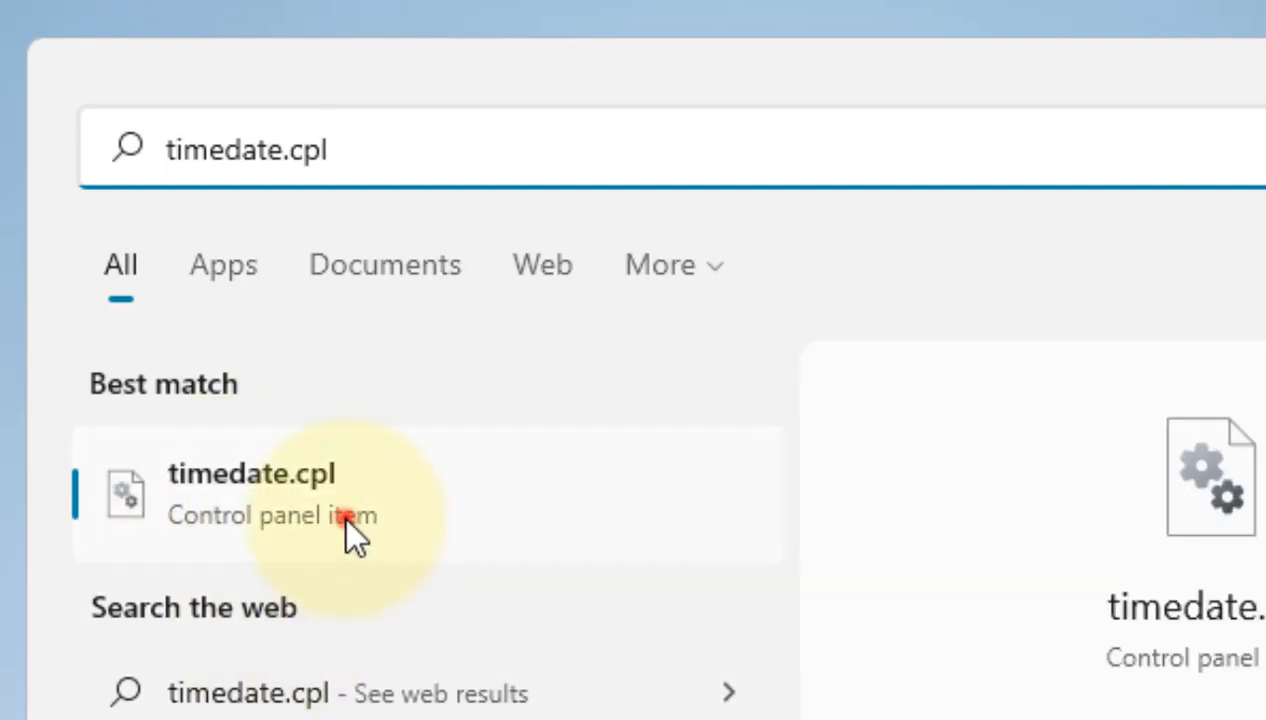
click(251, 493)
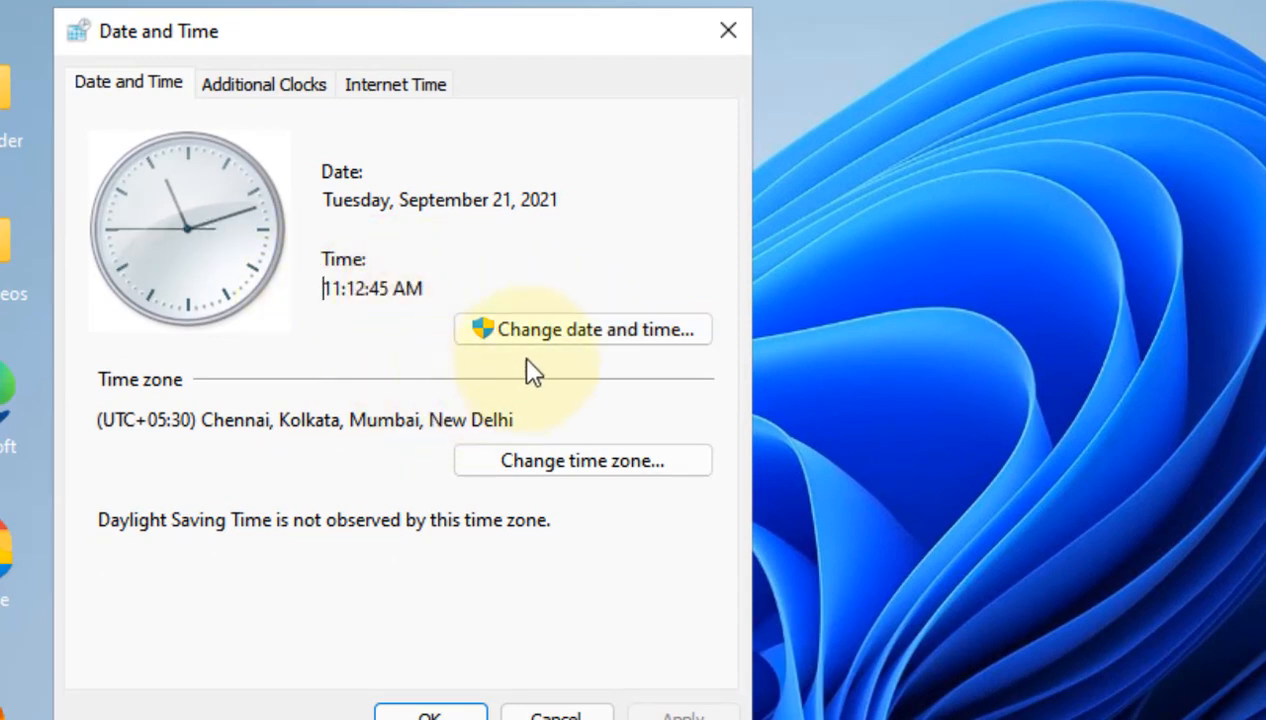
click(582, 328)
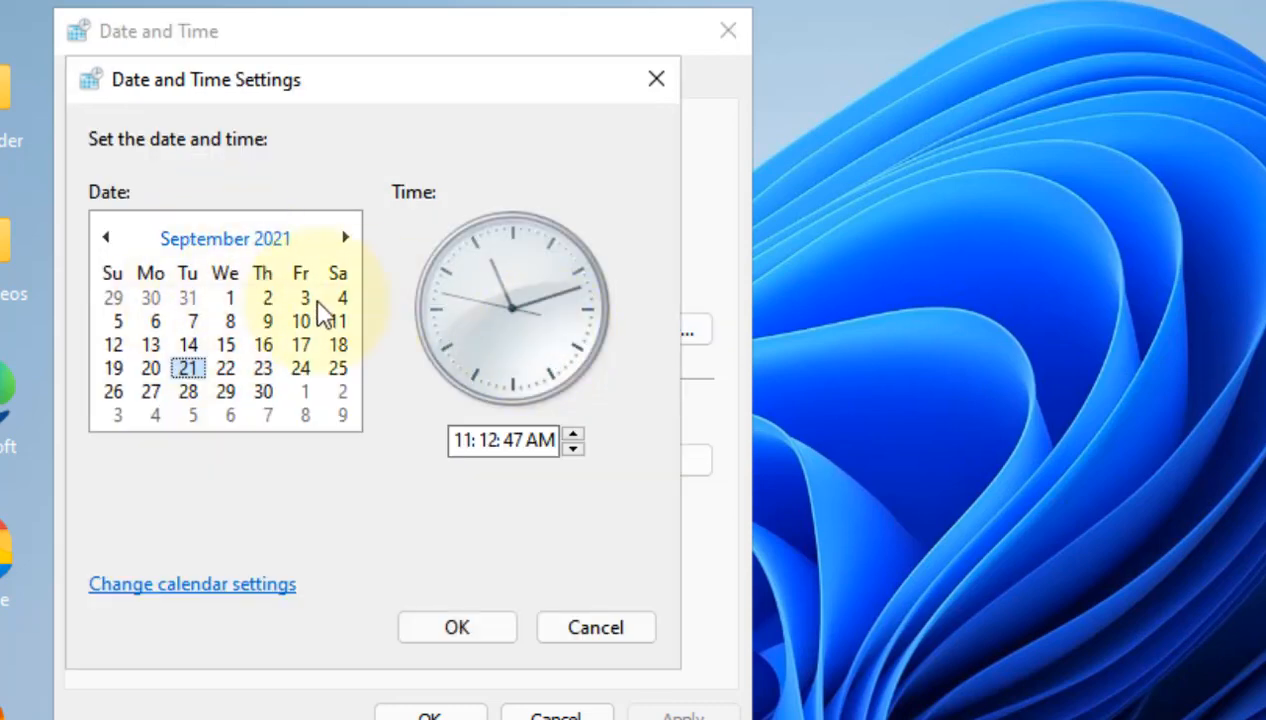
click(456, 627)
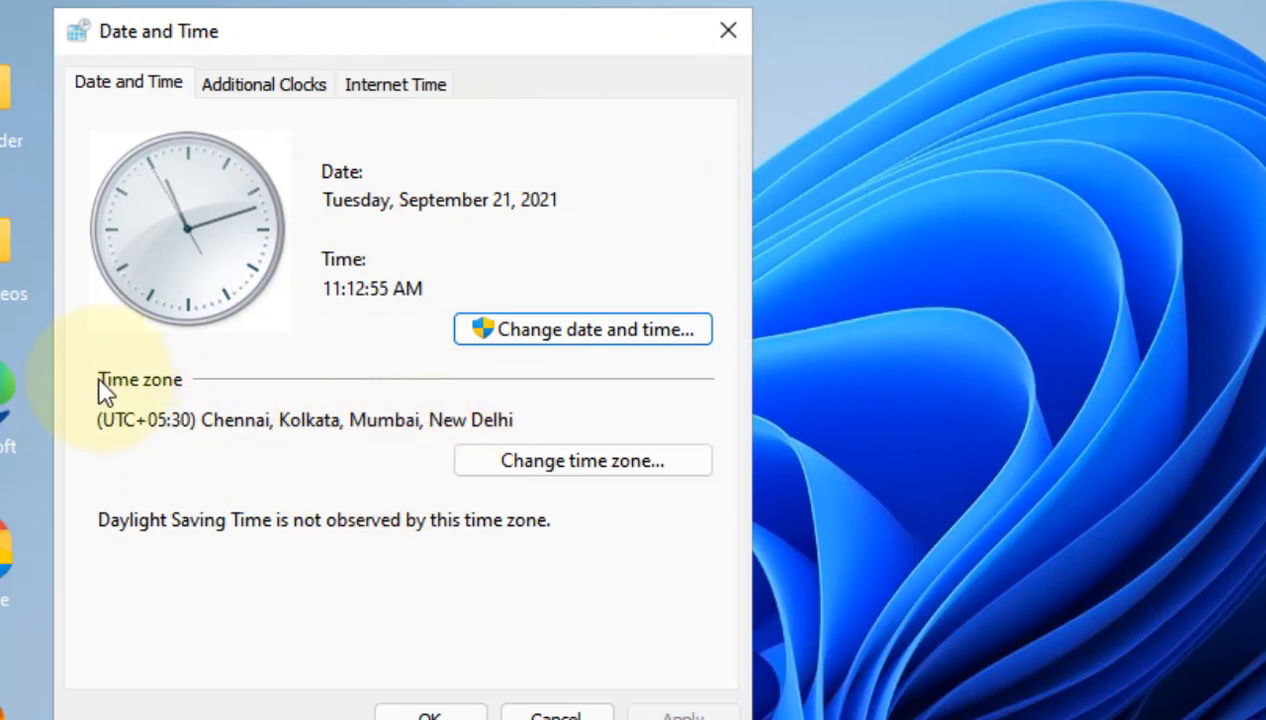
mouse_move(445, 415)
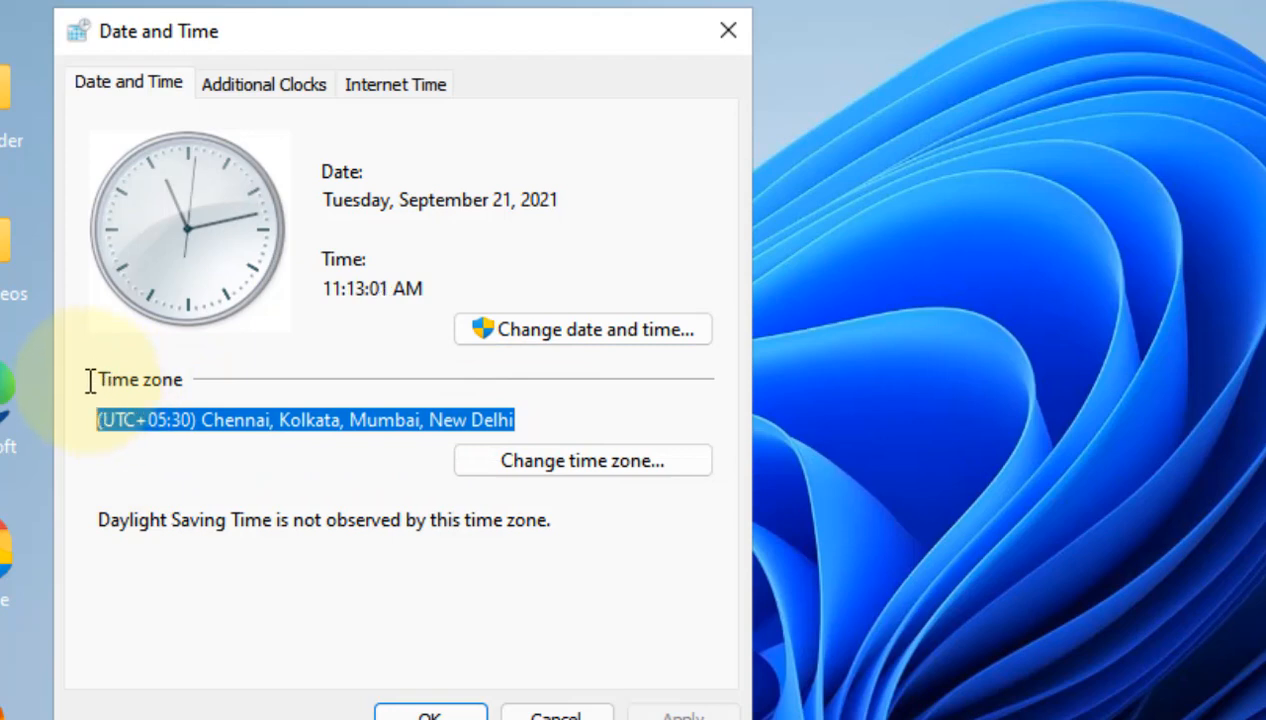
click(582, 460)
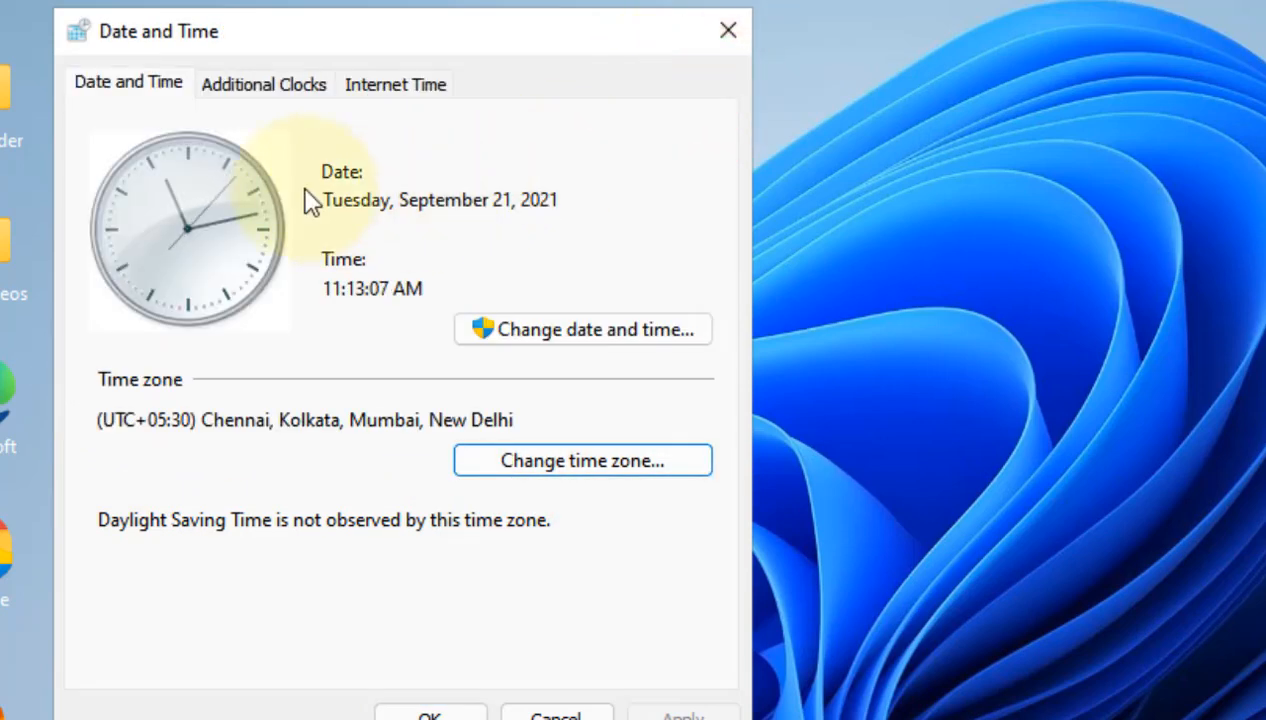
Keep Internet Time sync on with server time.windows.com and update the clock now.
click(395, 83)
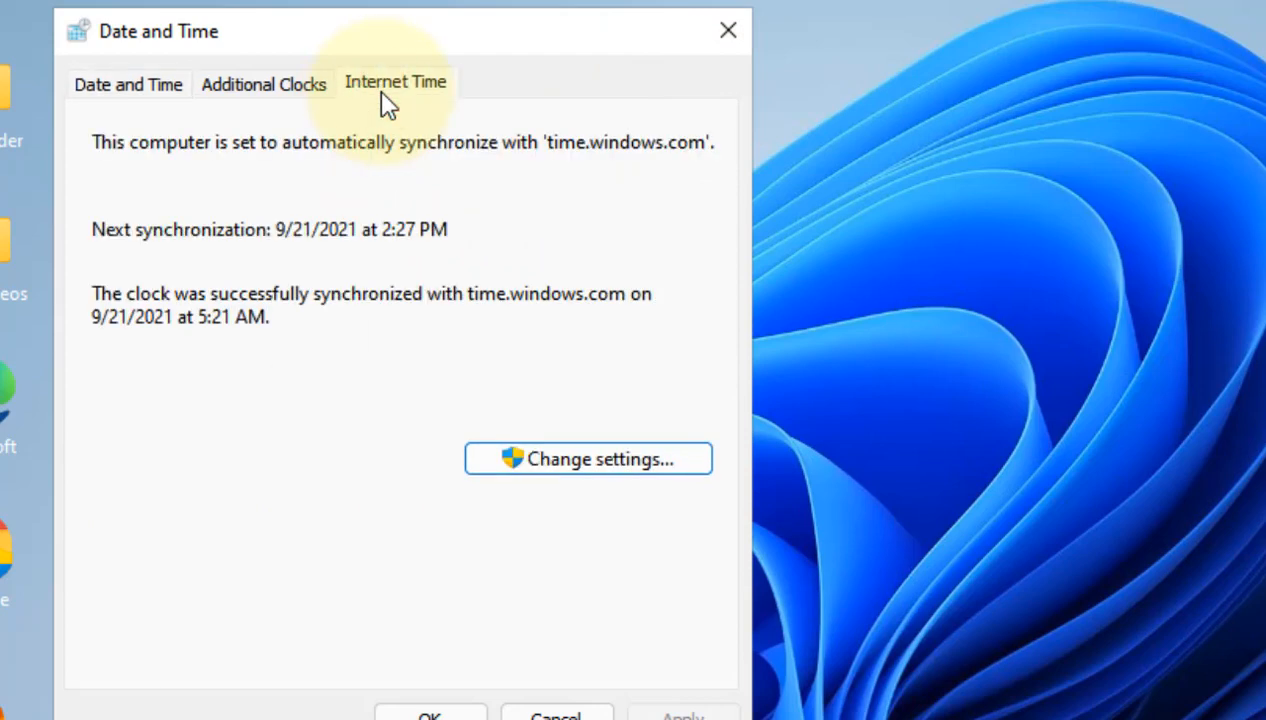
click(588, 458)
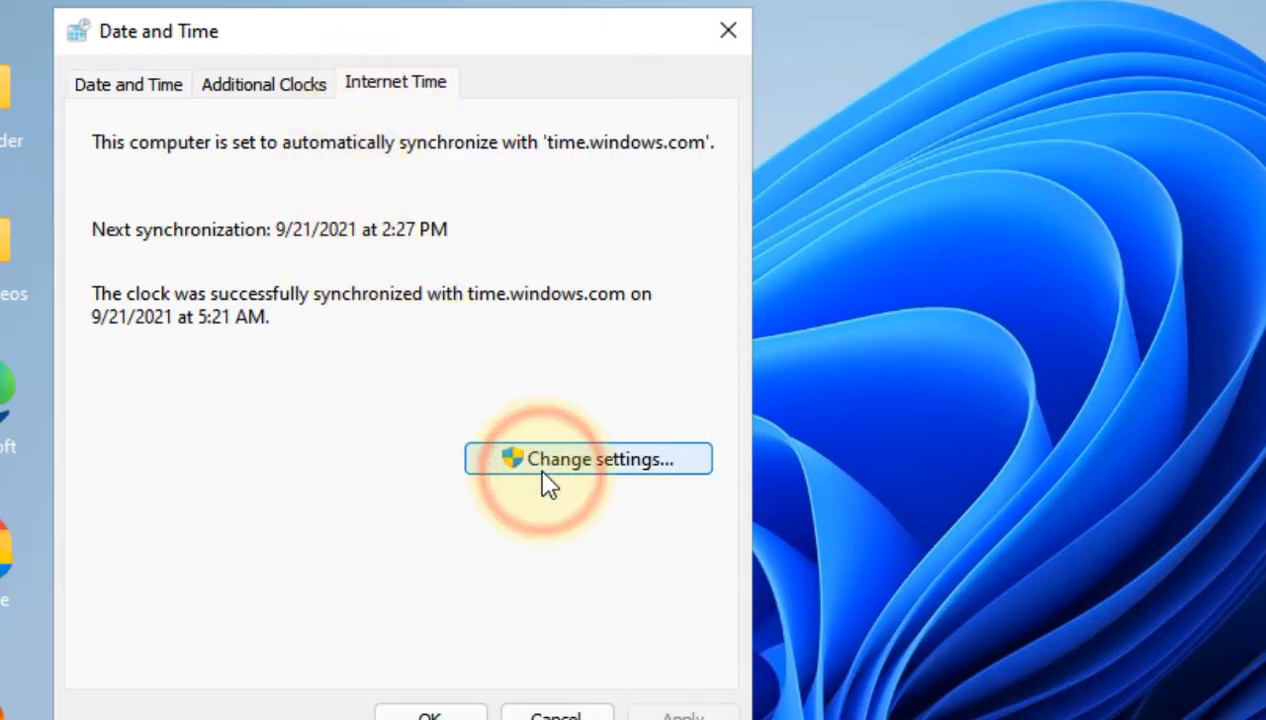
click(588, 459)
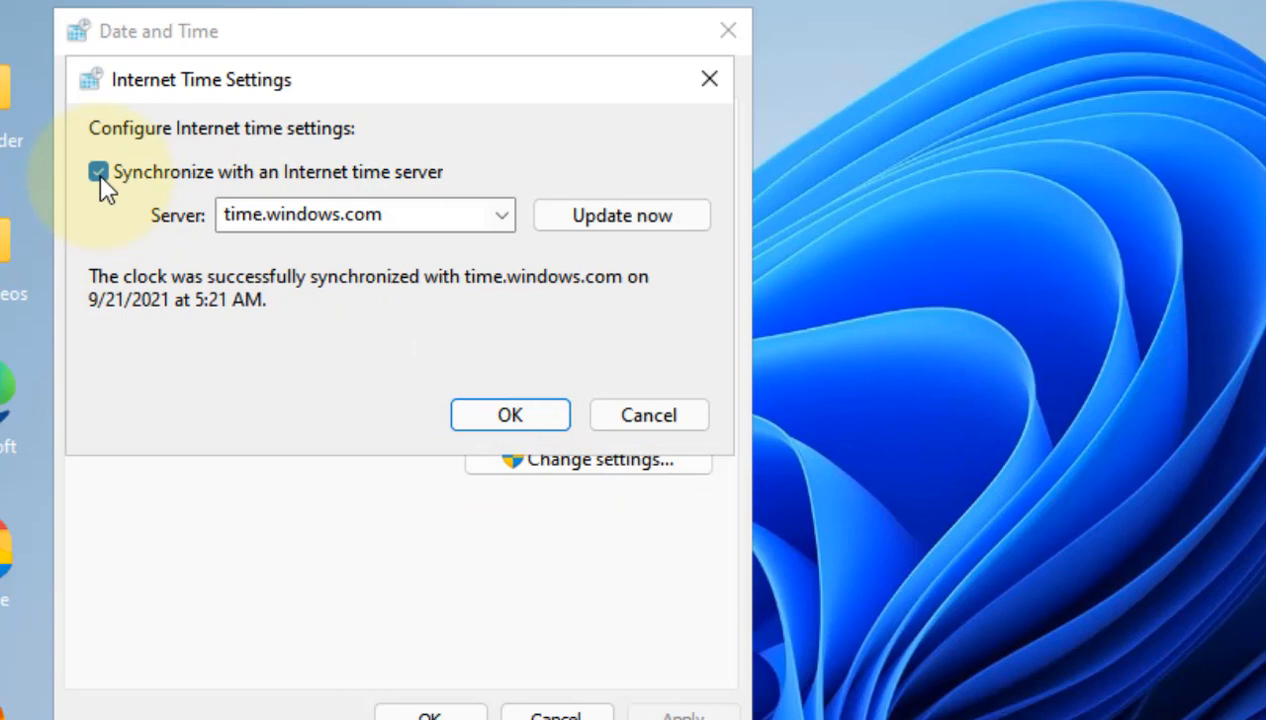
mouse_move(430, 190)
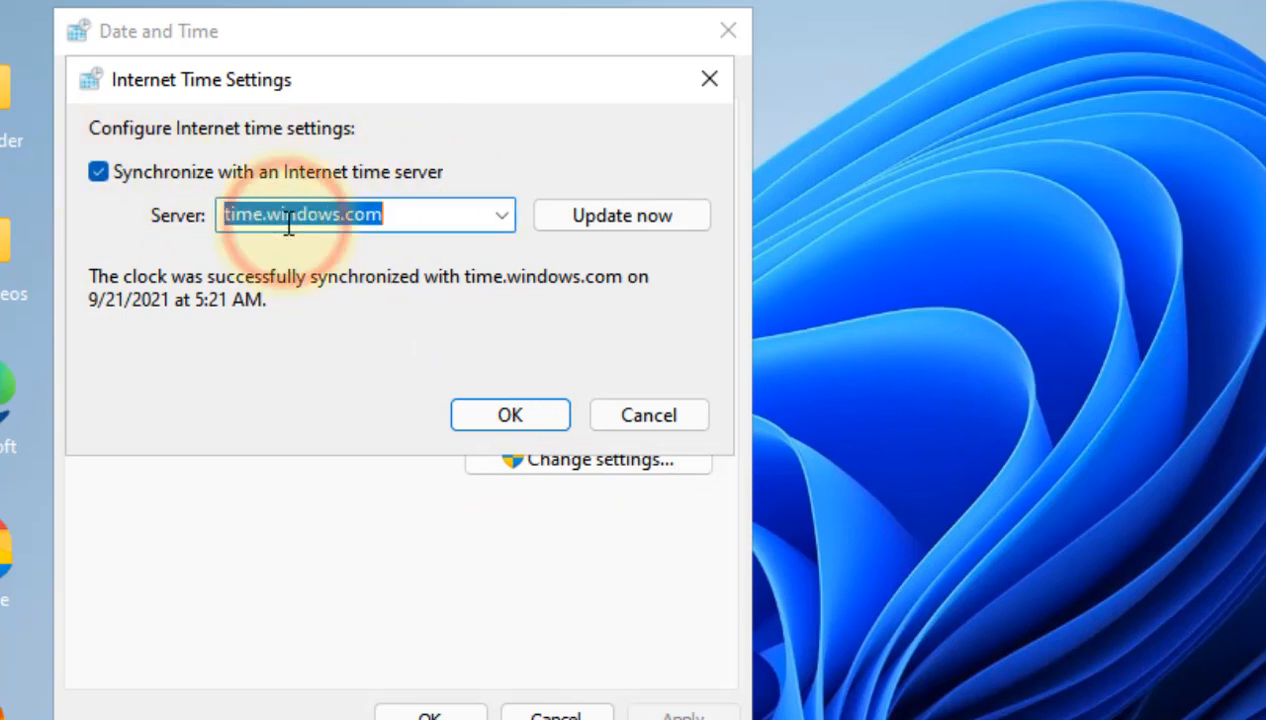
click(500, 214)
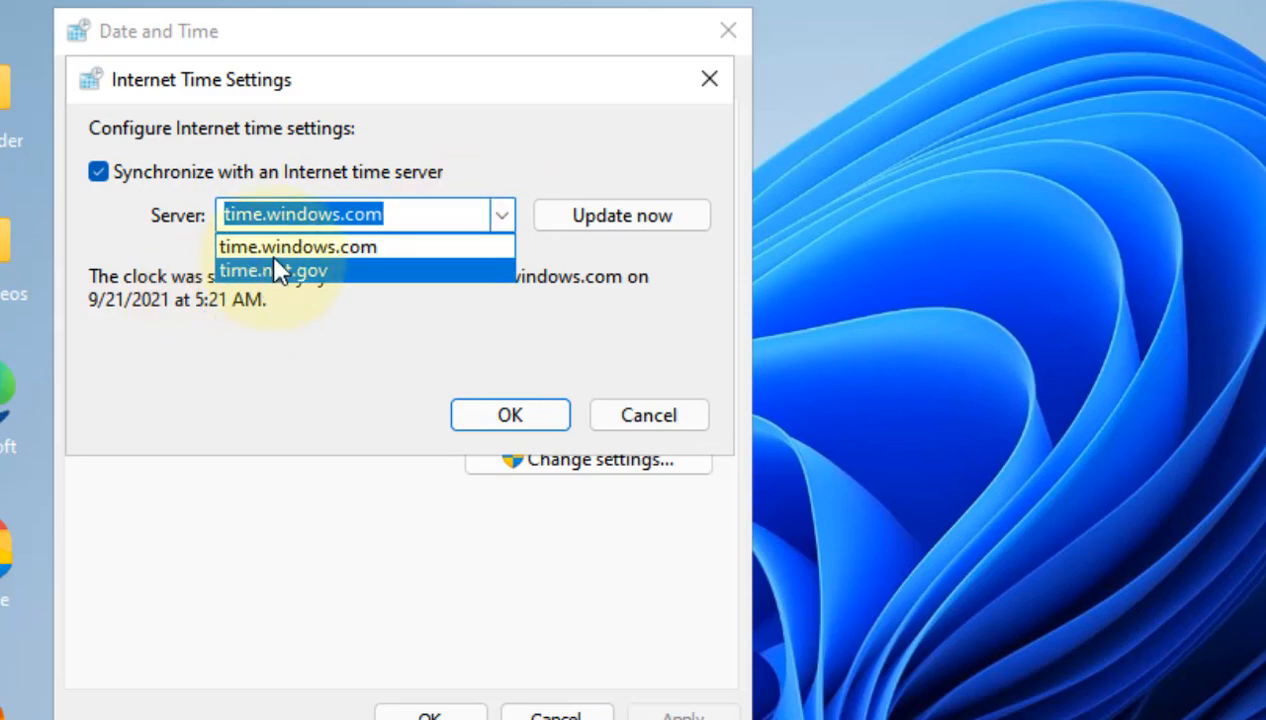
click(295, 246)
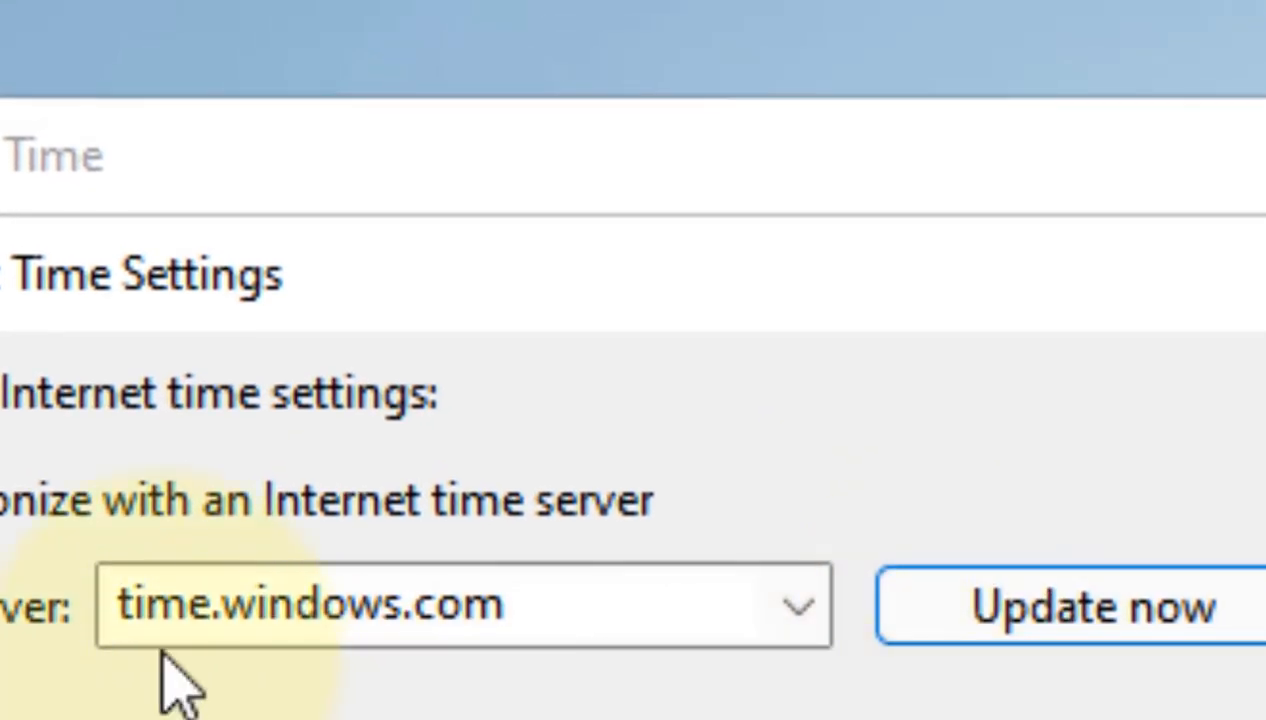
click(1090, 605)
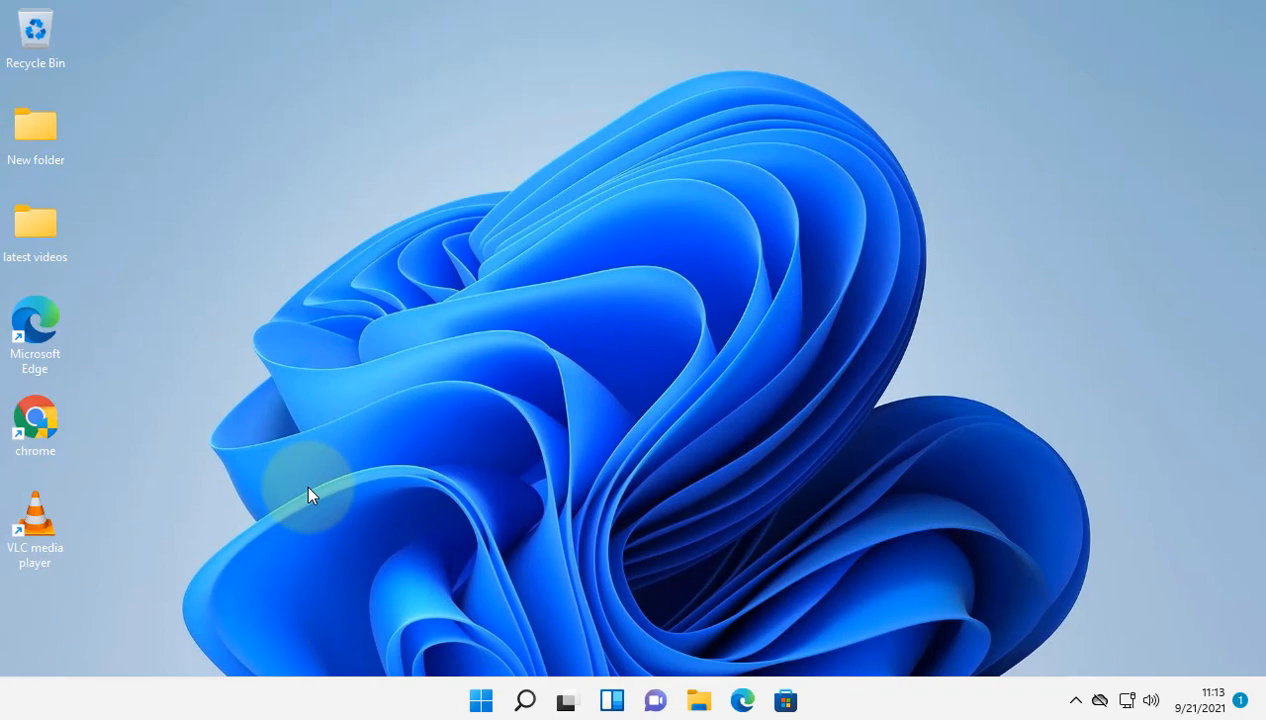
mouse_move(35, 125)
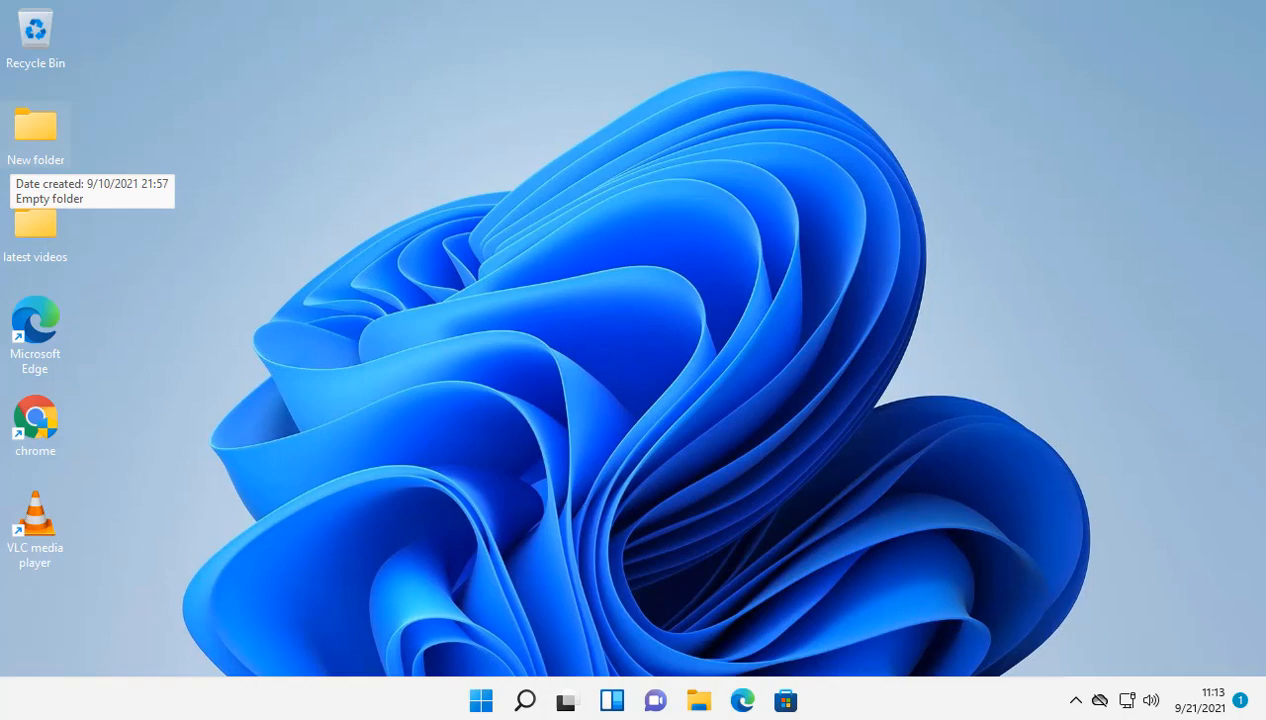
Search the taskbar for gpedit.msc to launch the Local Group Policy Editor.
click(524, 700)
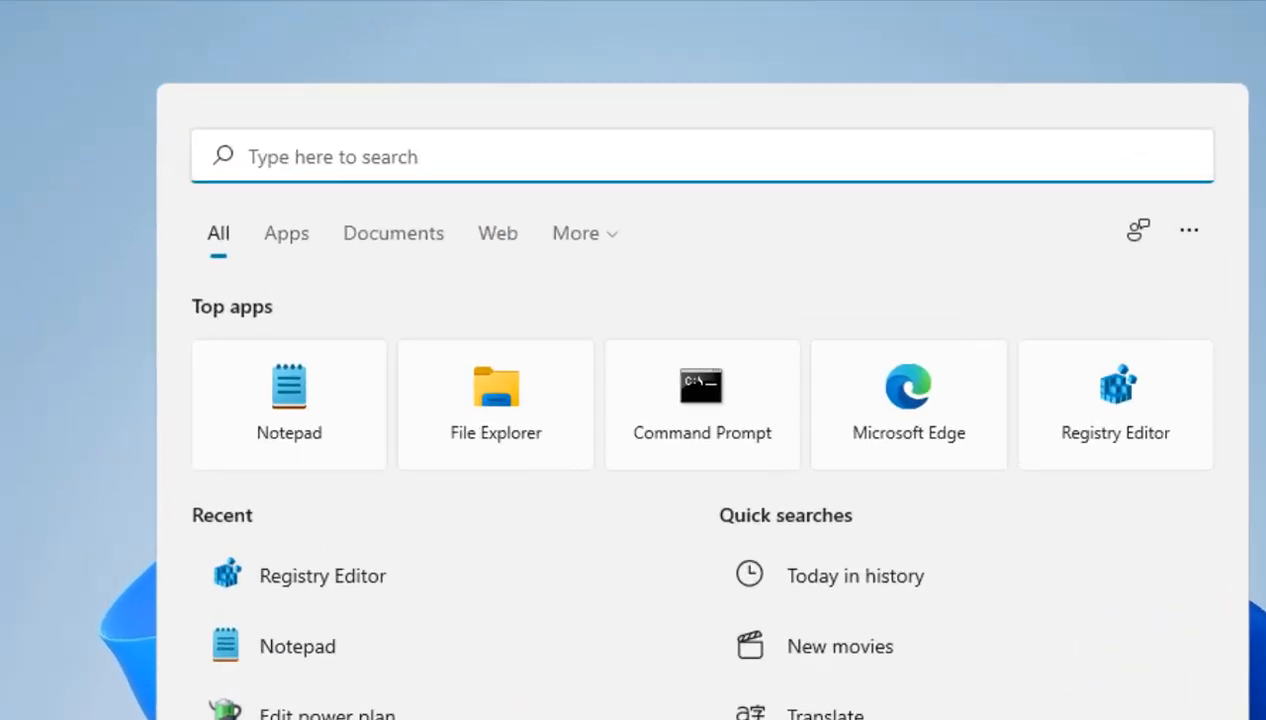
text(gpedit.m)
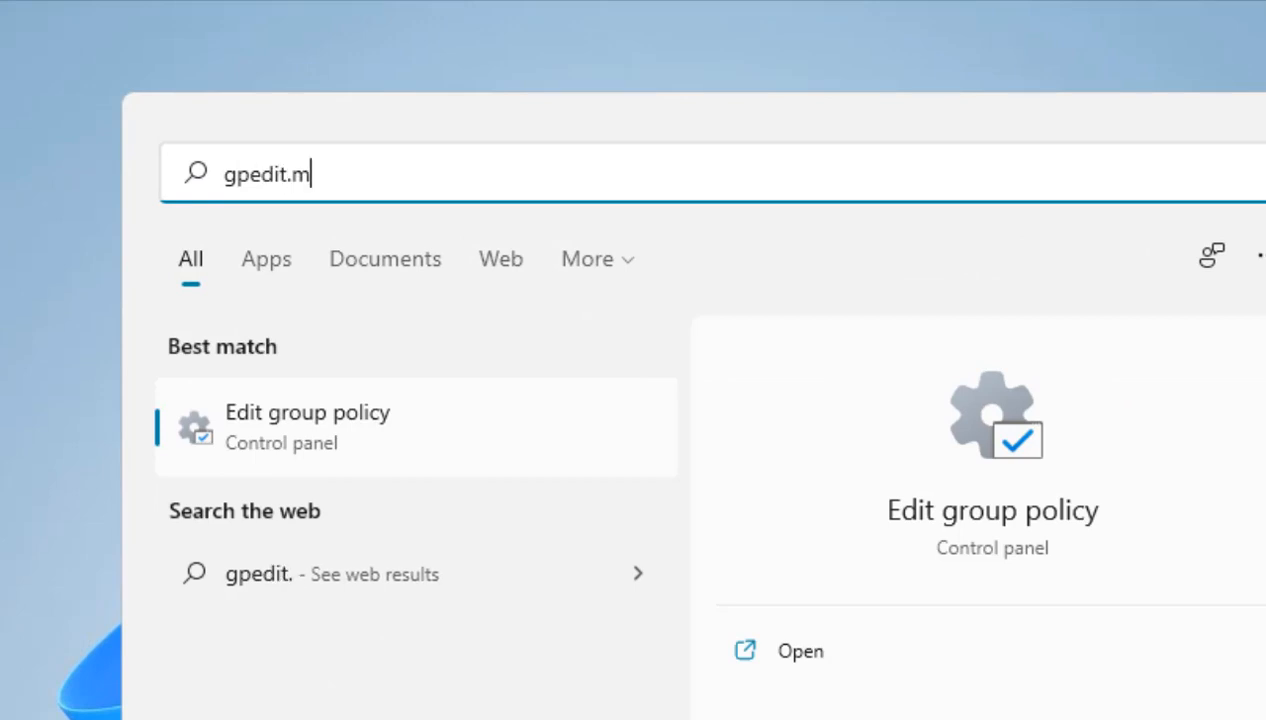
text(sc)
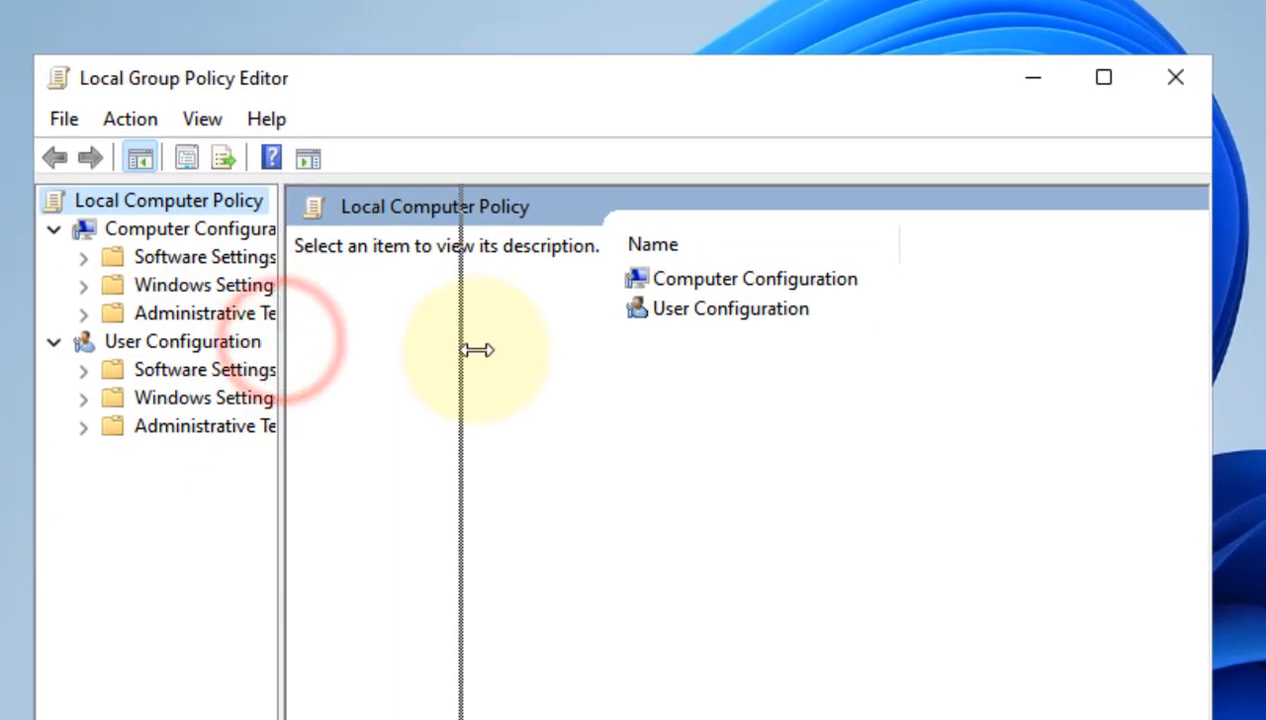
Browse Administrative Templates > Windows Components > Microsoft Defender Antivirus and select Turn off Microsoft Defender Antivirus.
drag(460, 350, 490, 350)
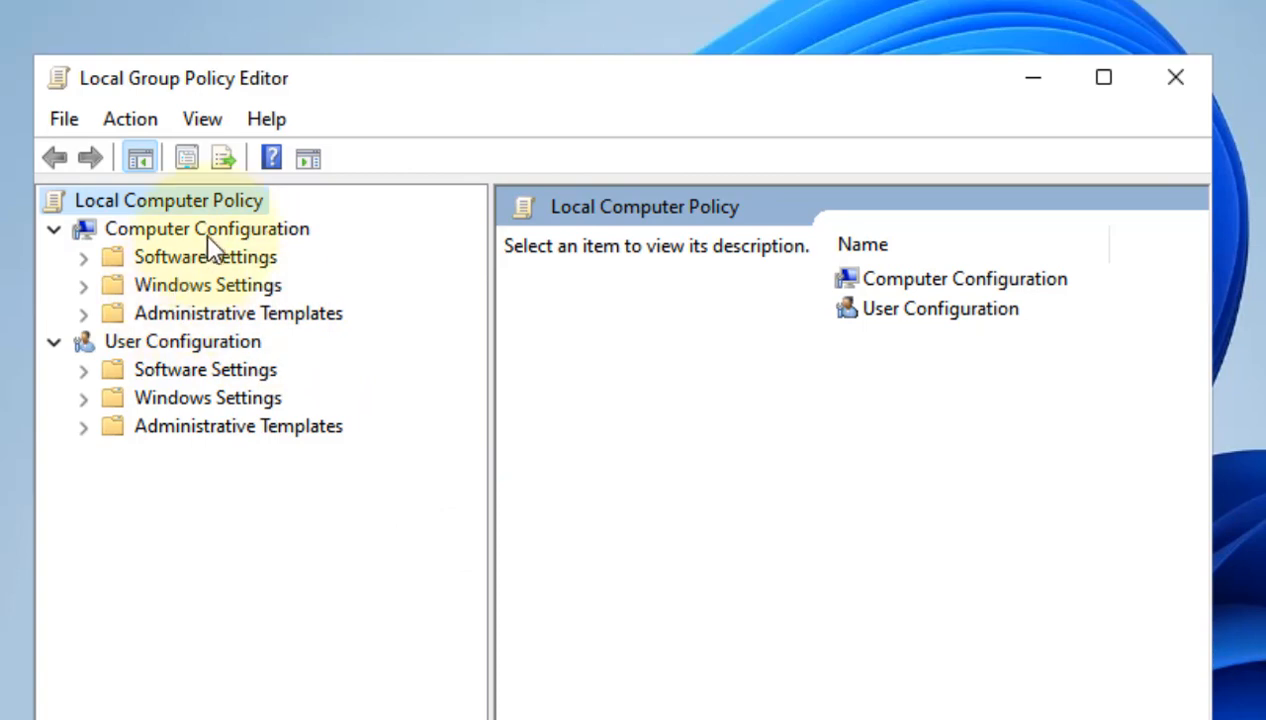
click(206, 228)
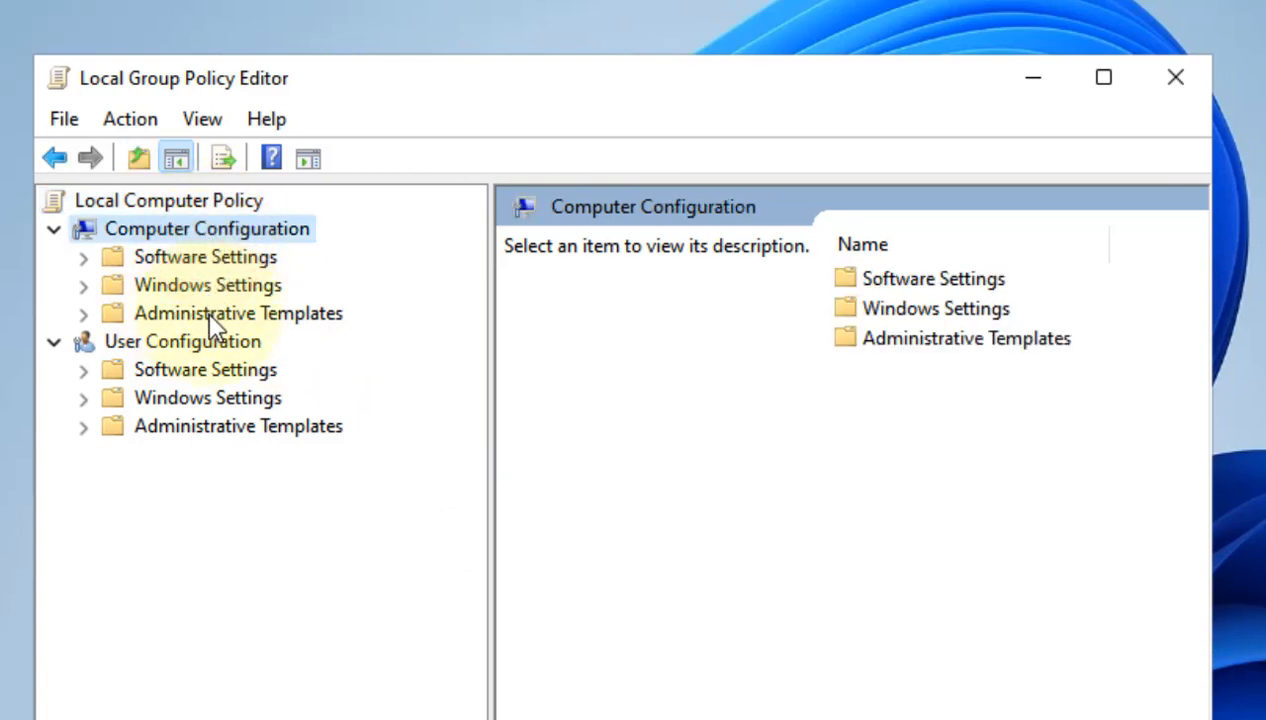
click(237, 313)
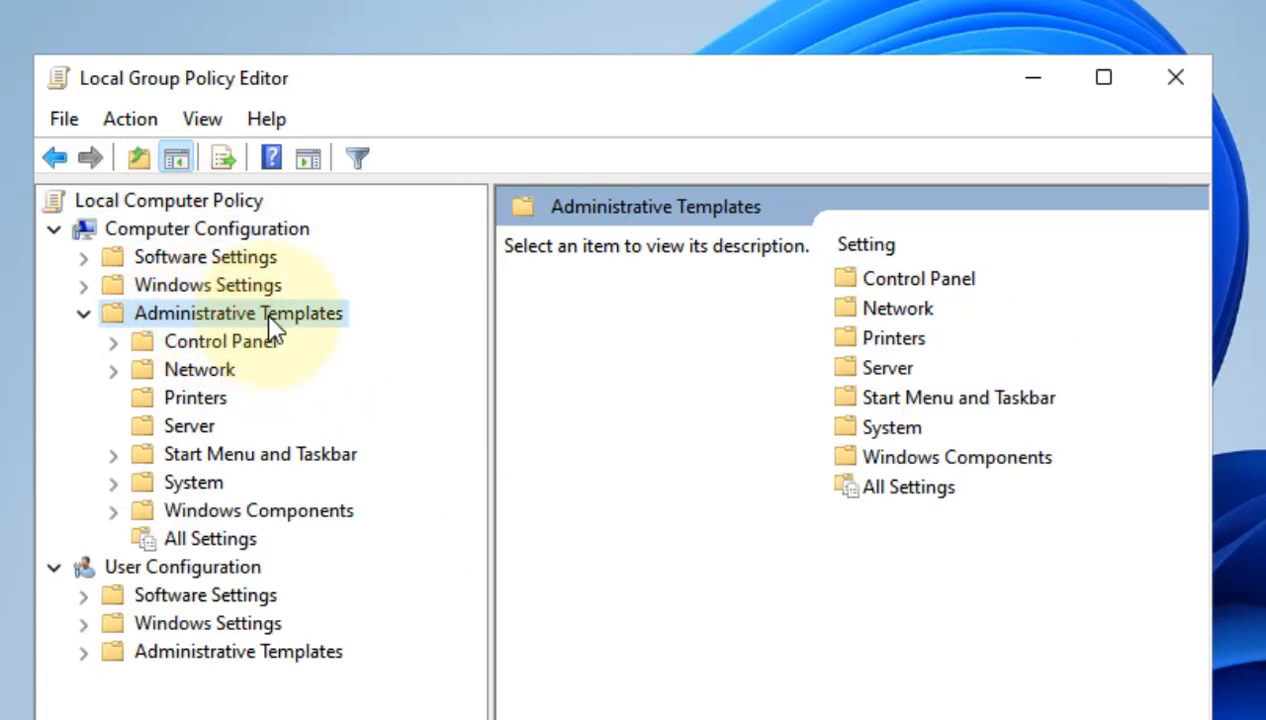
click(258, 510)
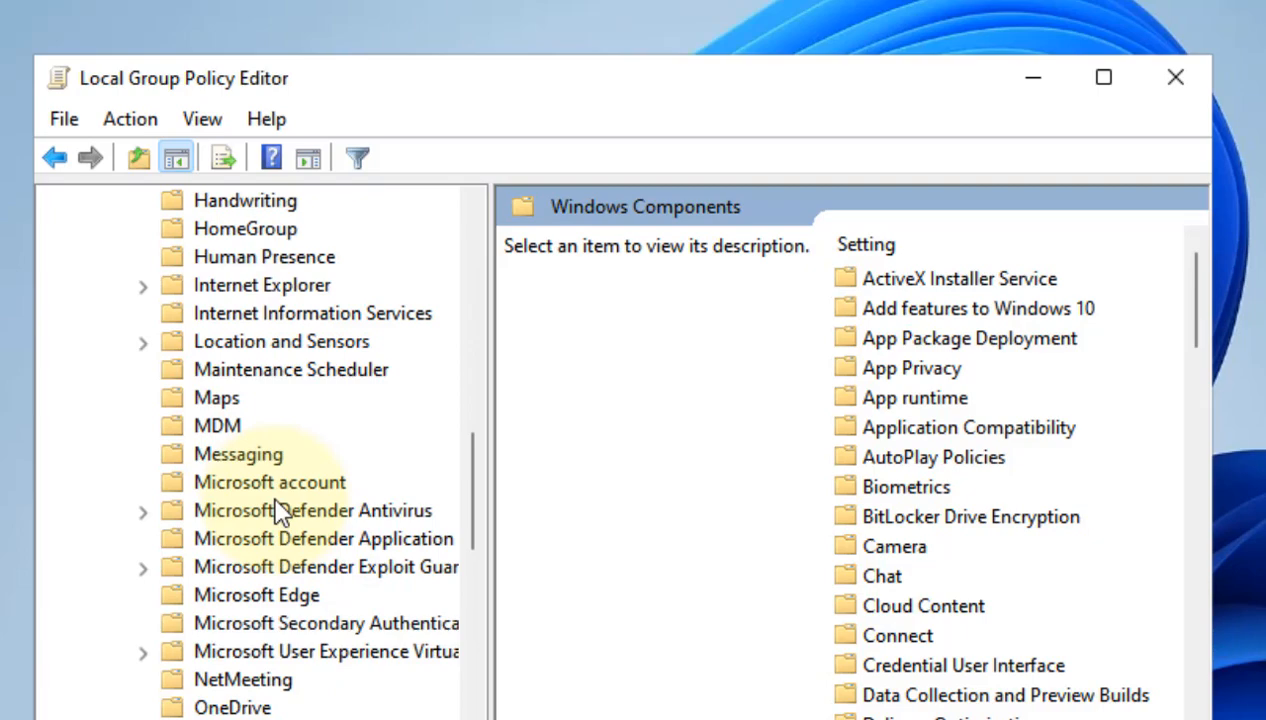
scroll(down, 3)
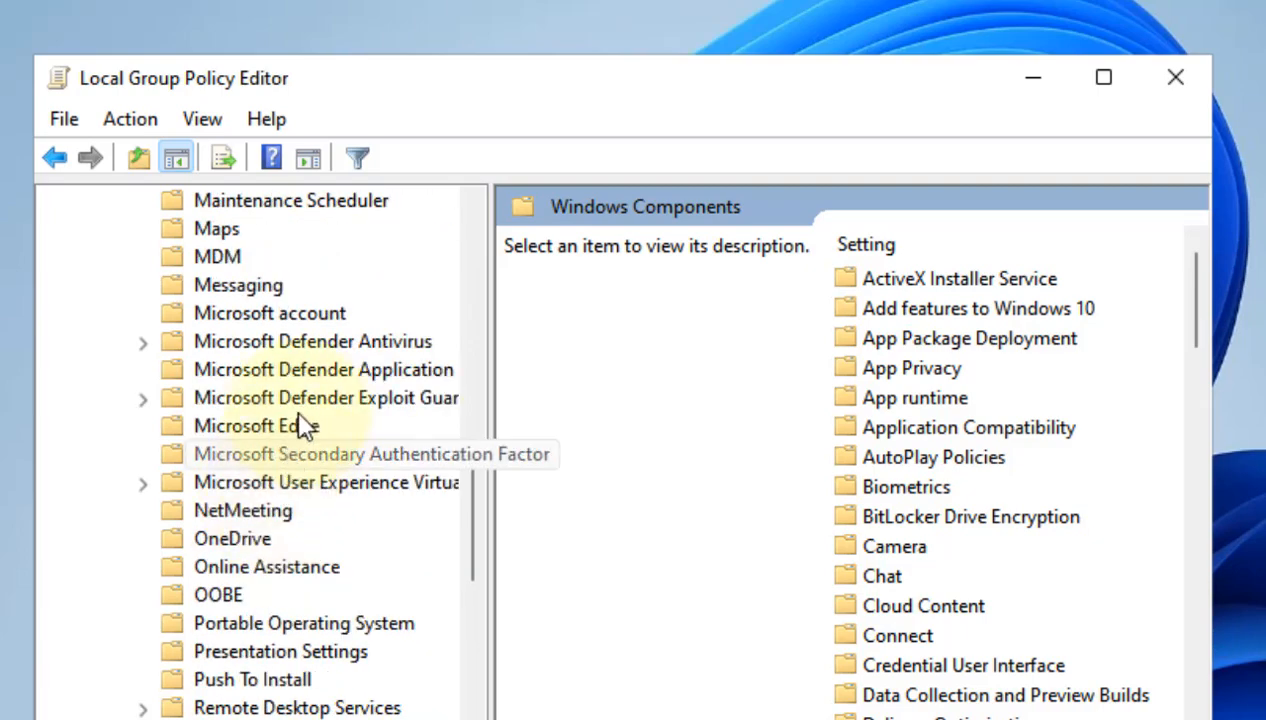
click(313, 341)
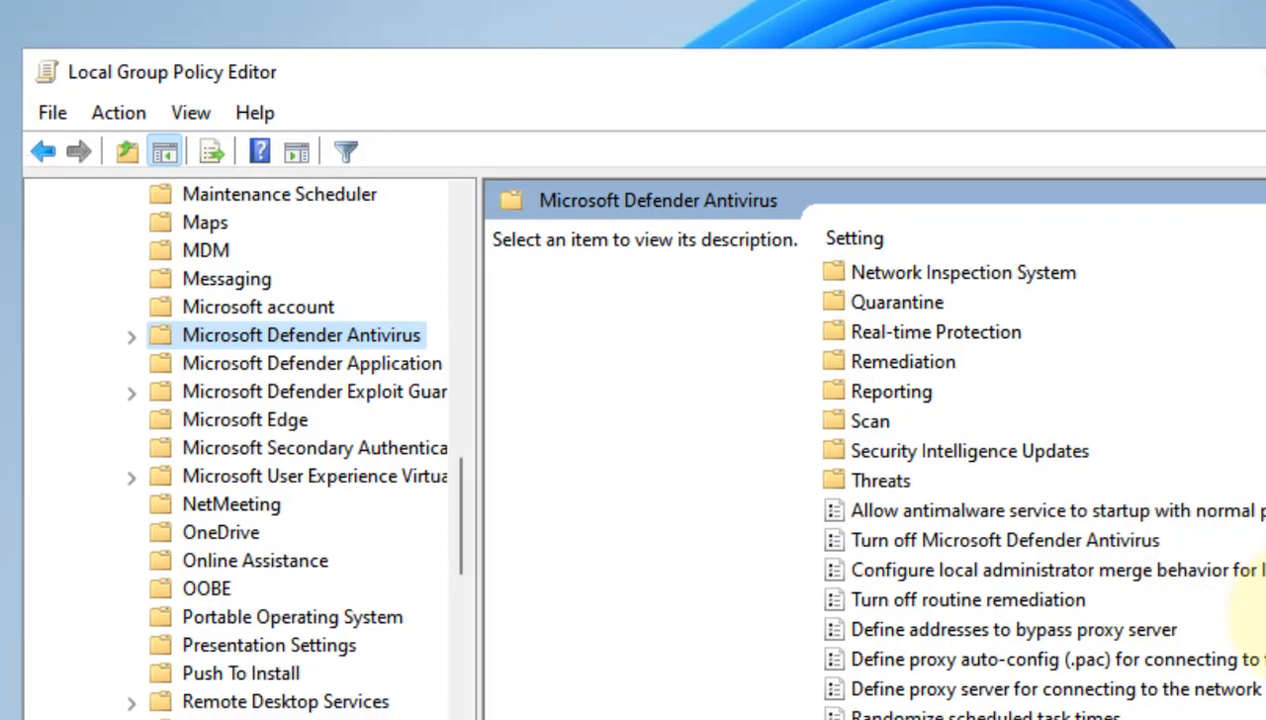
click(1004, 540)
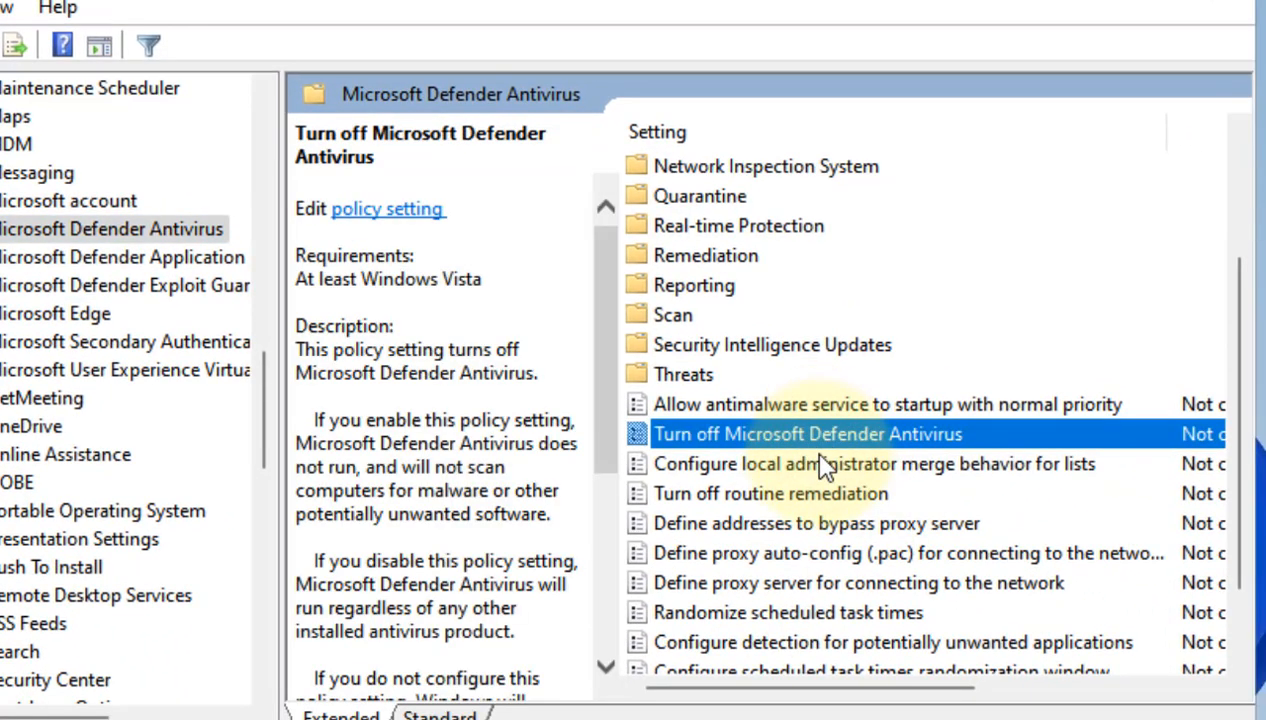
mouse_move(905, 455)
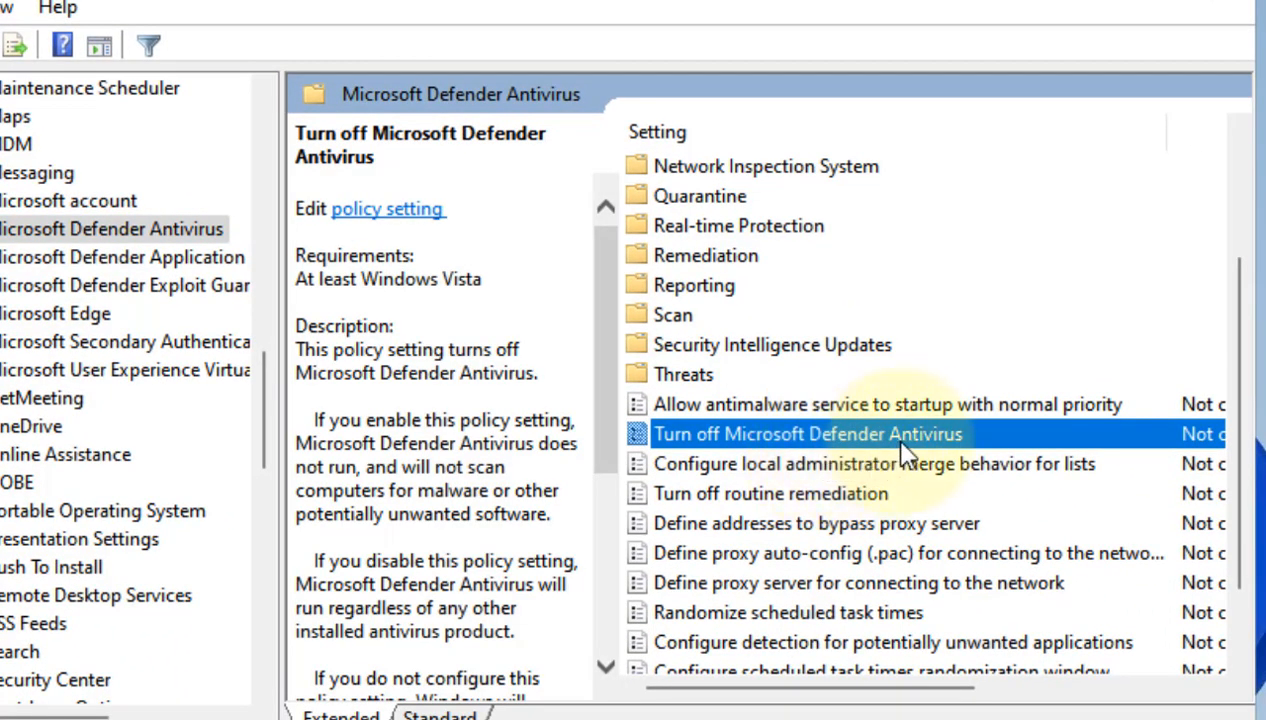
Set the Turn off Microsoft Defender Antivirus policy to Disabled and apply it.
double_click(806, 433)
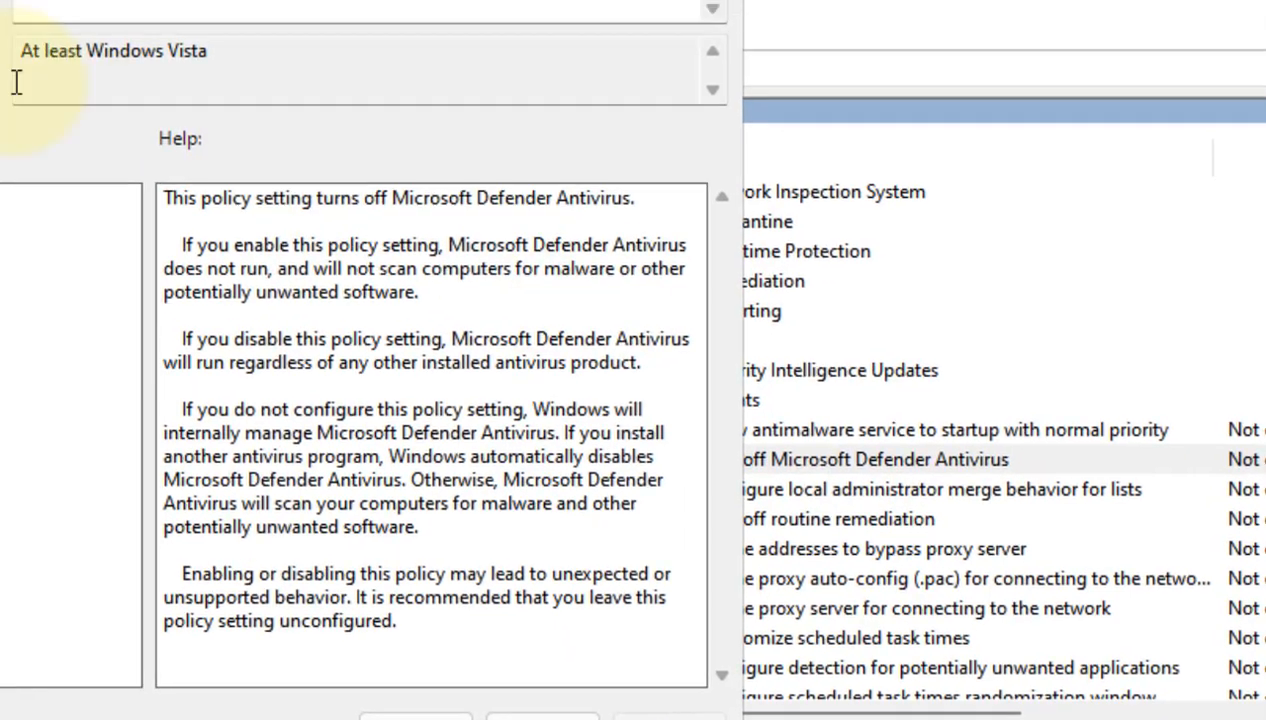
click(75, 223)
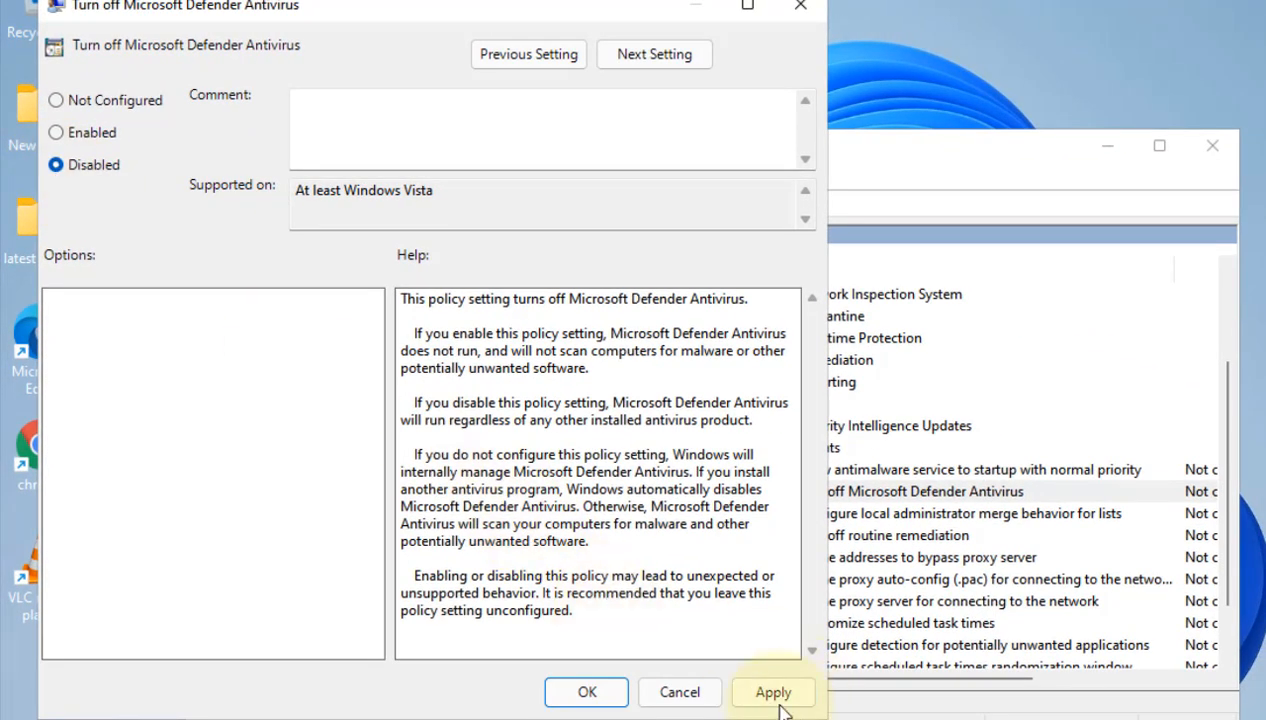
click(773, 692)
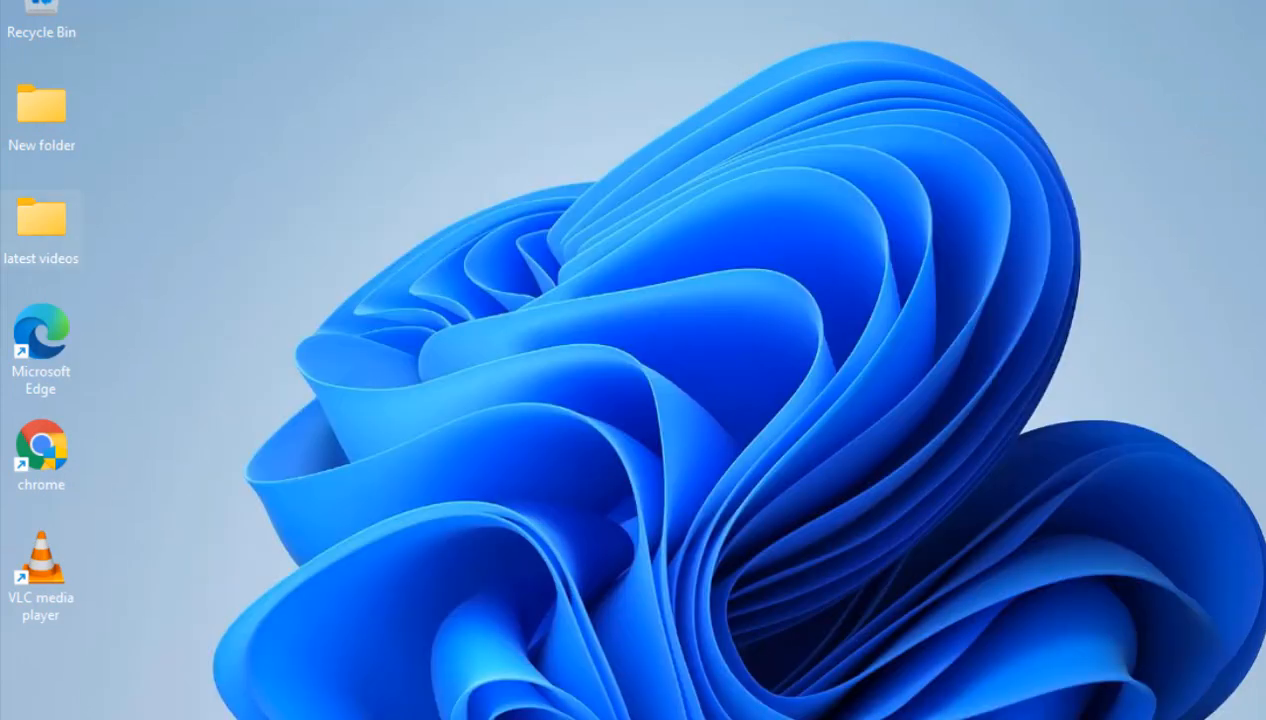
mouse_move(41, 220)
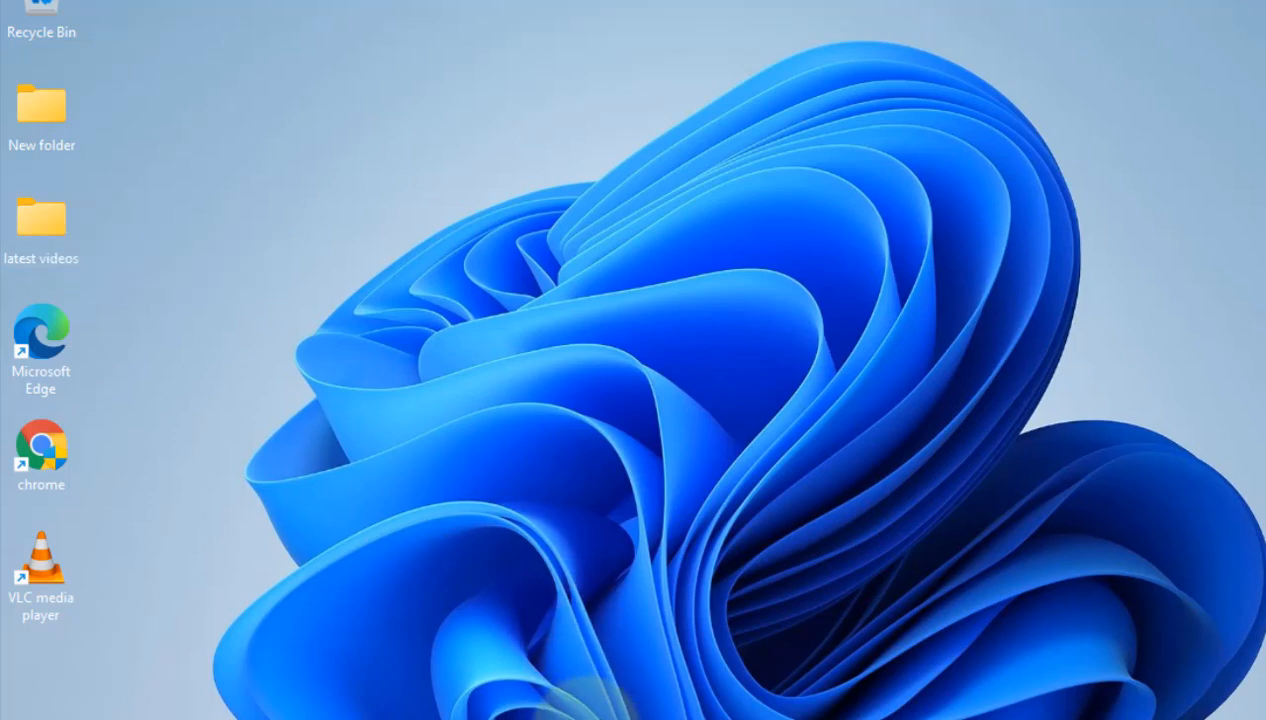
Open Windows Update from a 'check for updates' search and start an update check.
text(check for updates)
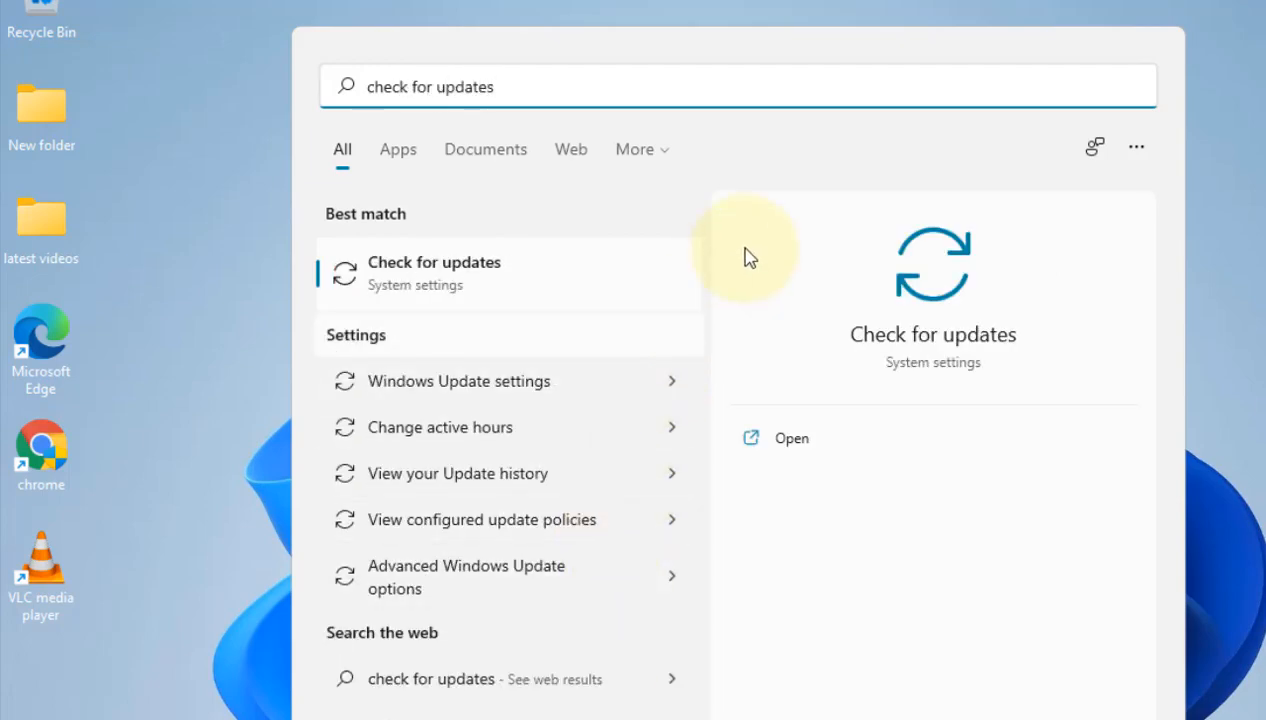
click(433, 273)
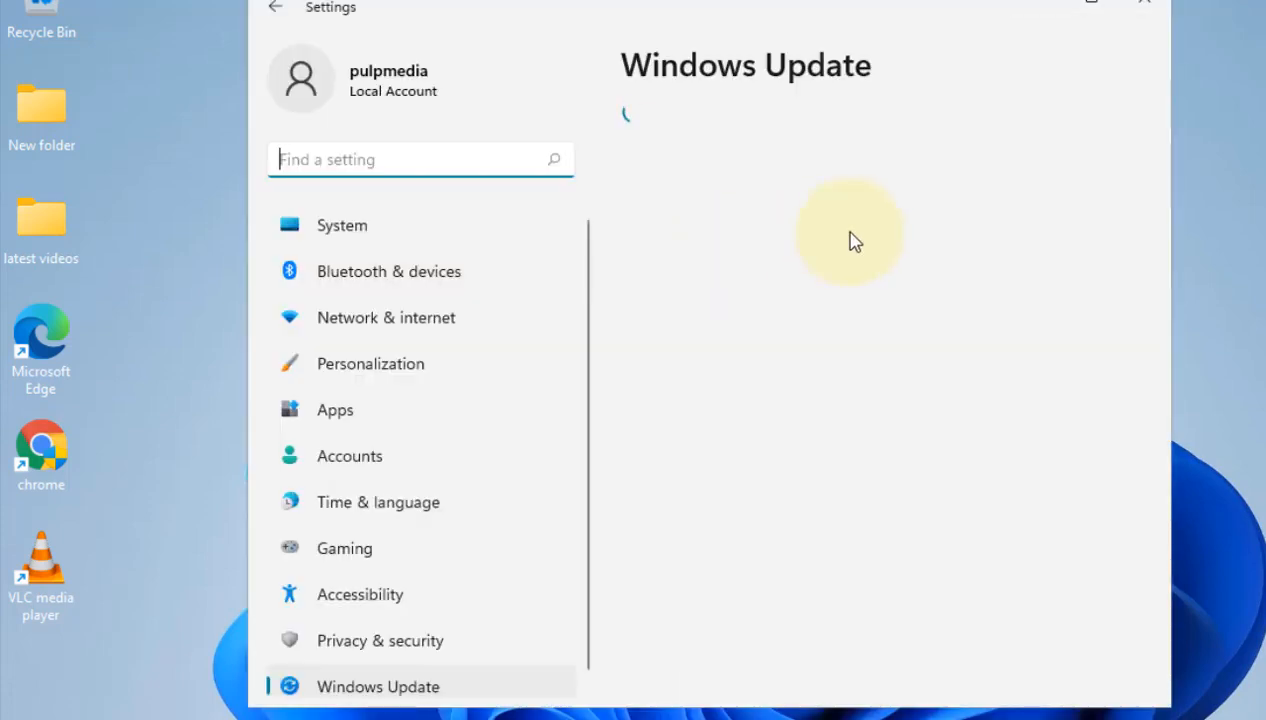
click(1064, 172)
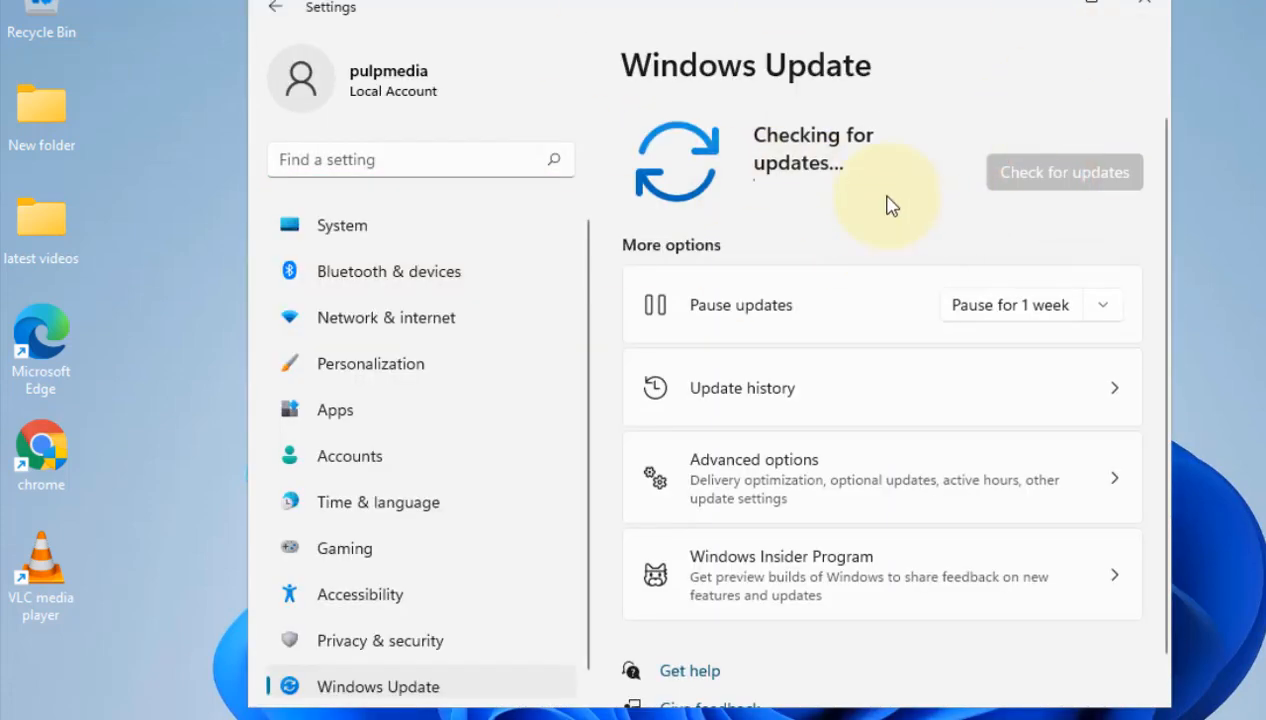
mouse_move(1055, 5)
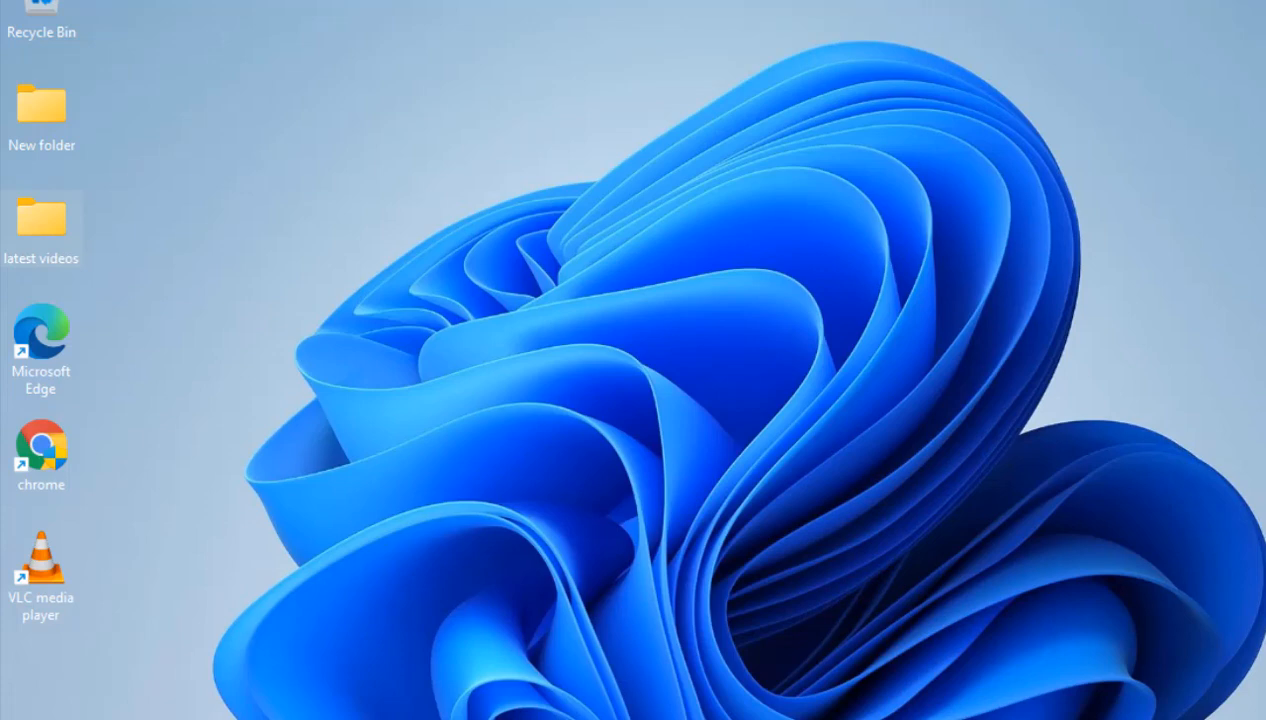
text(s)
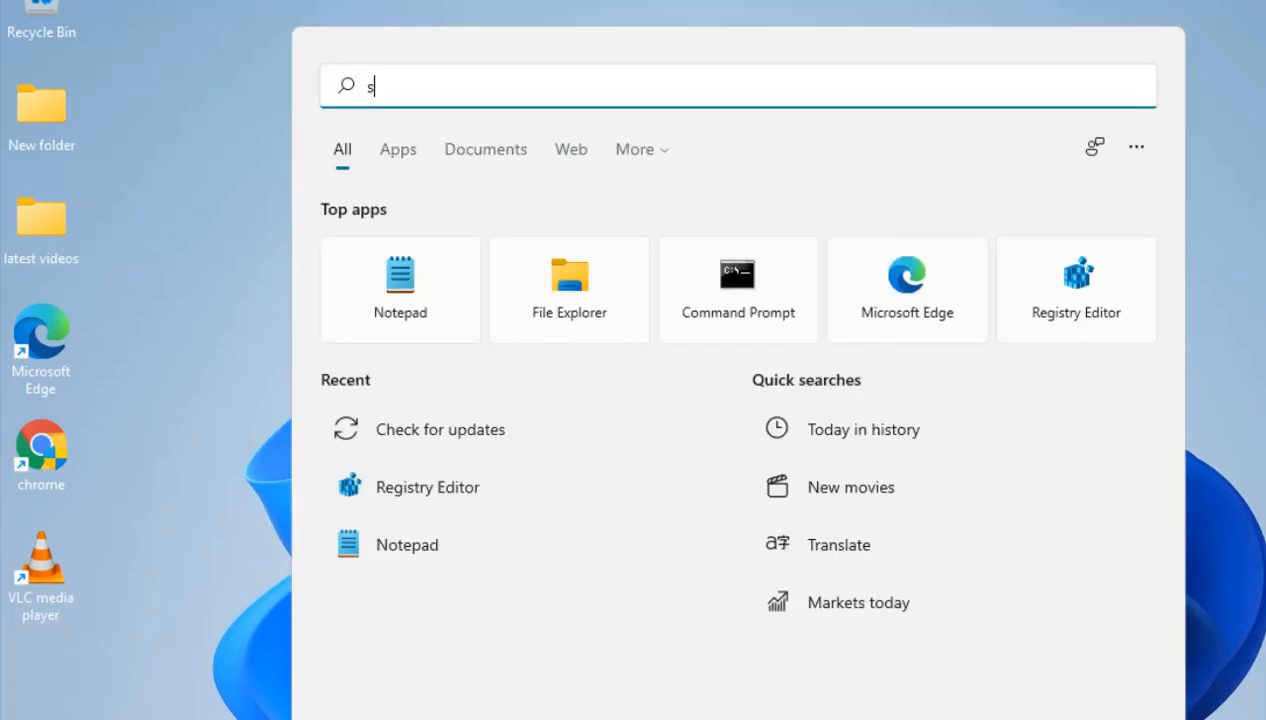
Open the Services app and bring up the Security Center service's properties.
text(ervices)
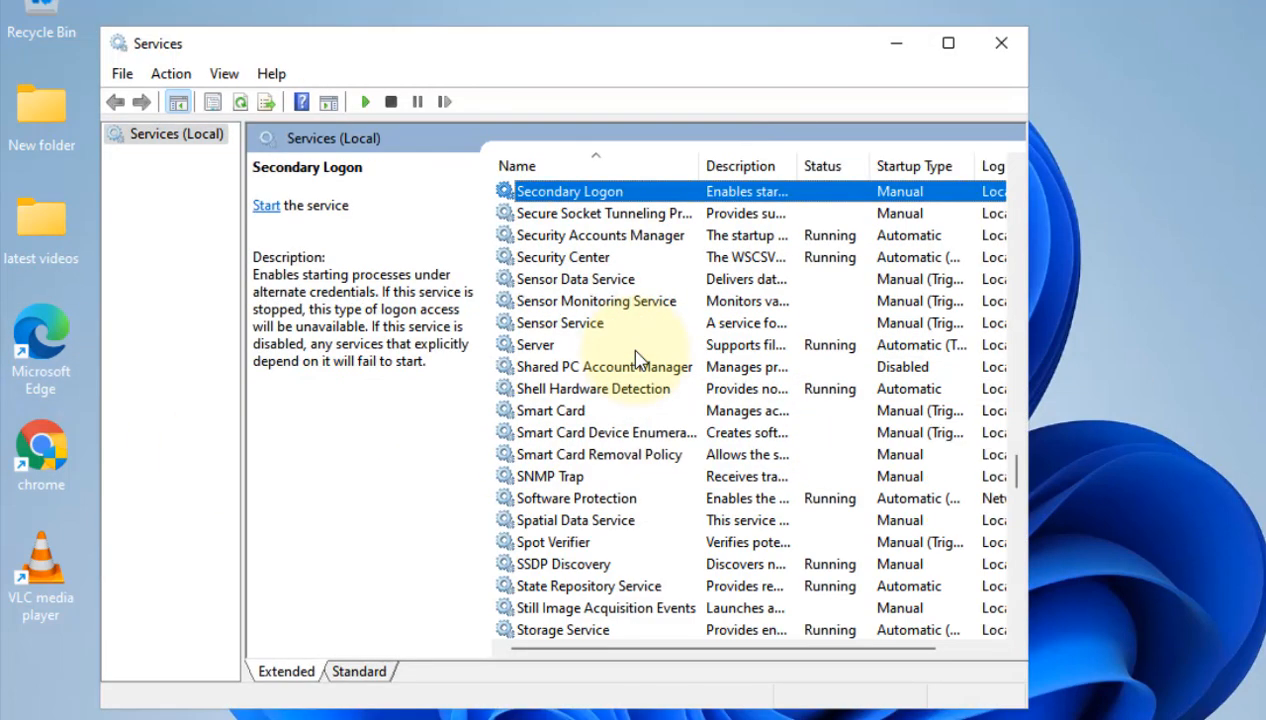
click(570, 257)
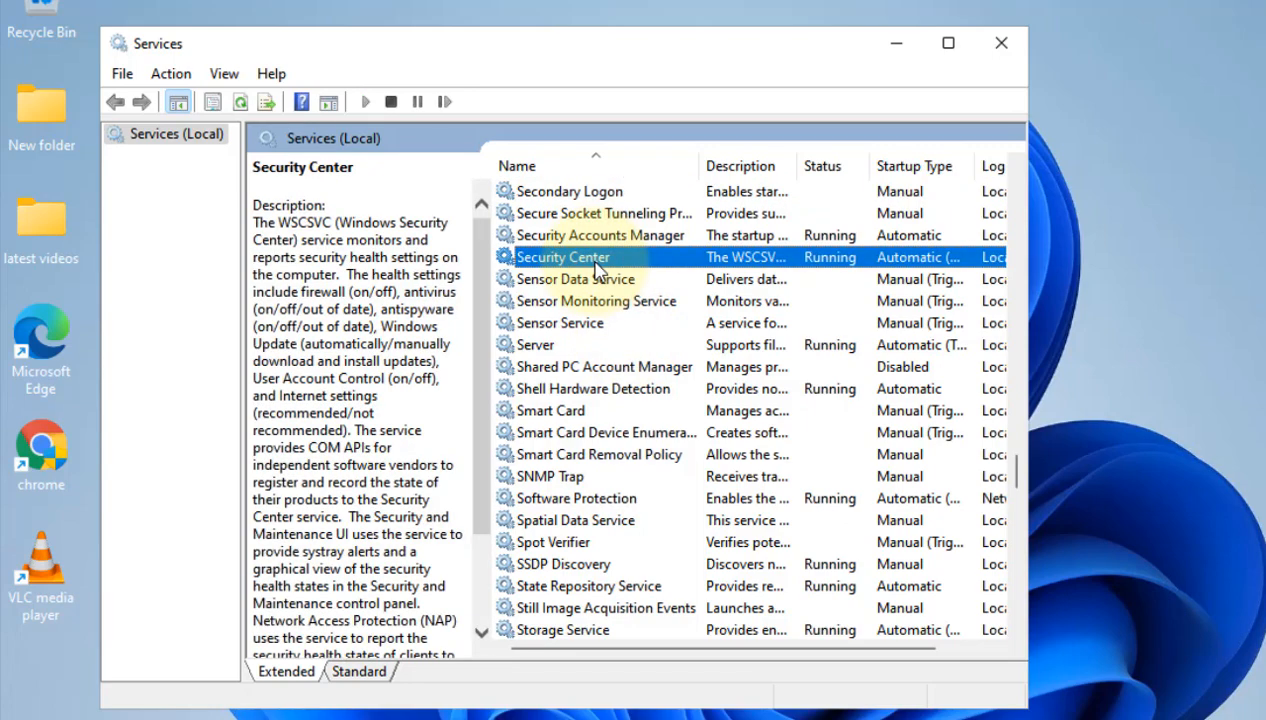
click(600, 257)
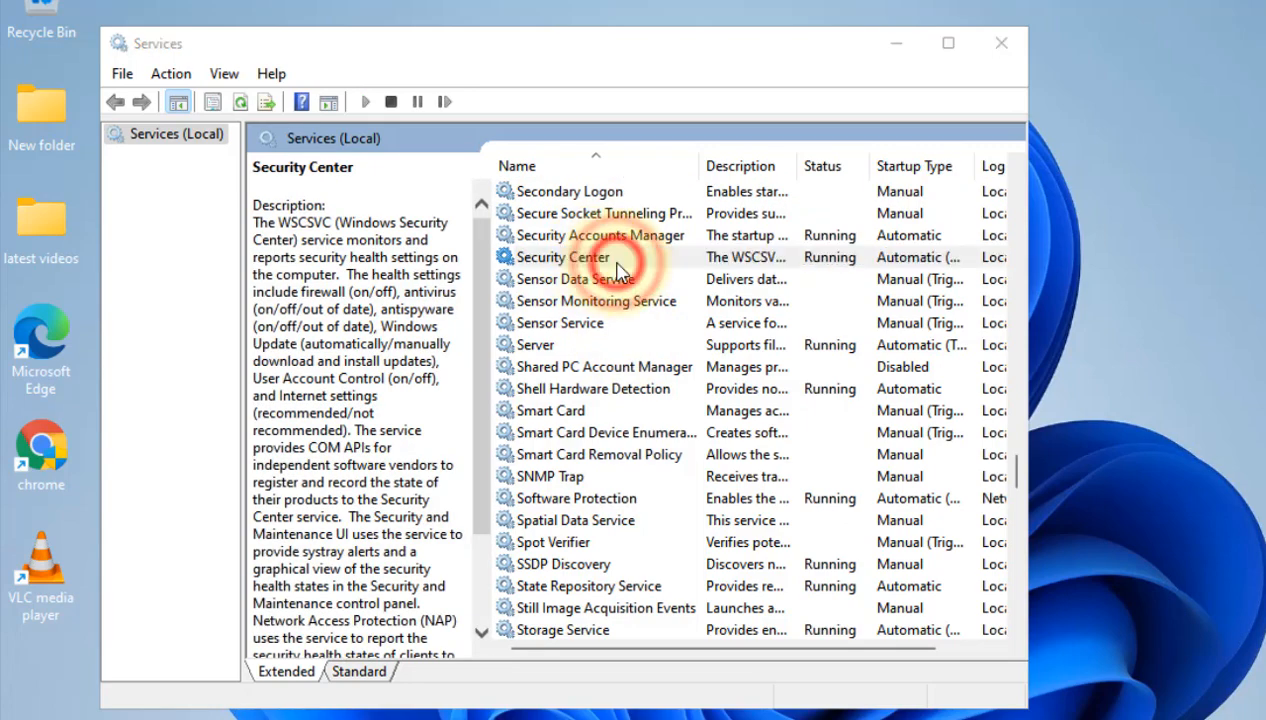
double_click(563, 256)
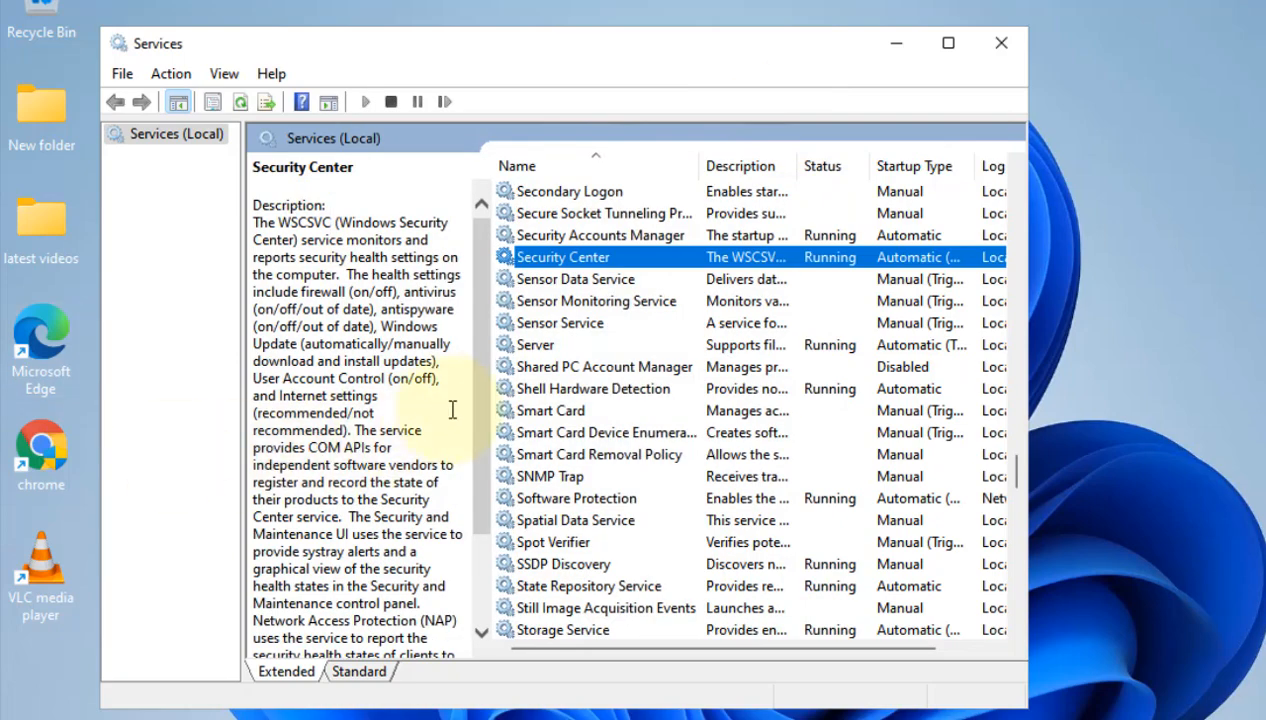
Scroll the services list to the Windows entries and select Windows Defender Firewall.
click(590, 388)
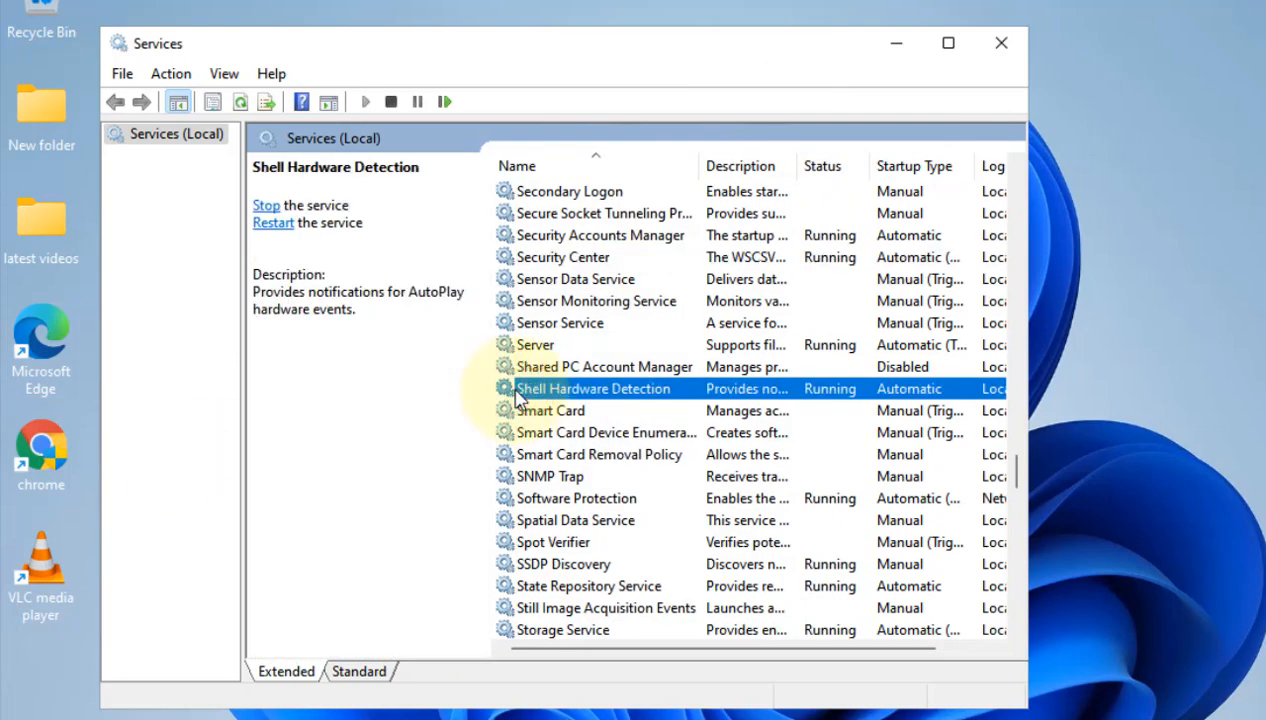
scroll(down, 3)
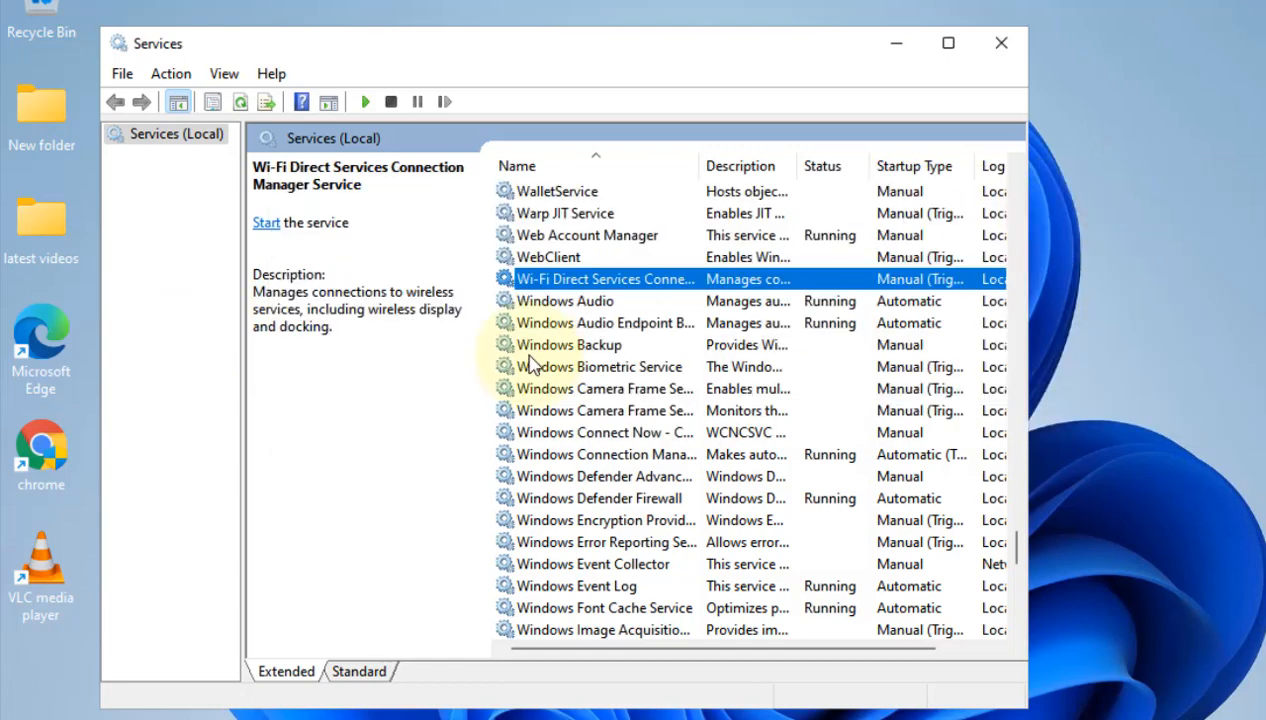
click(598, 366)
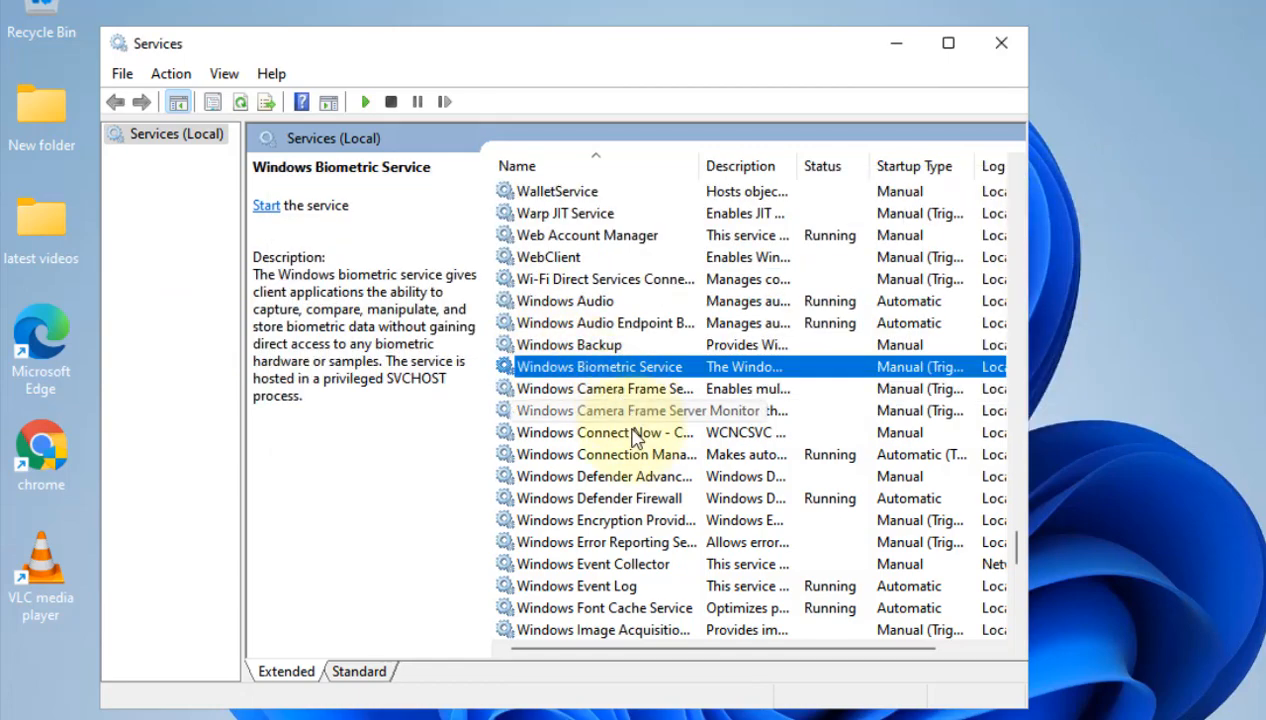
click(600, 498)
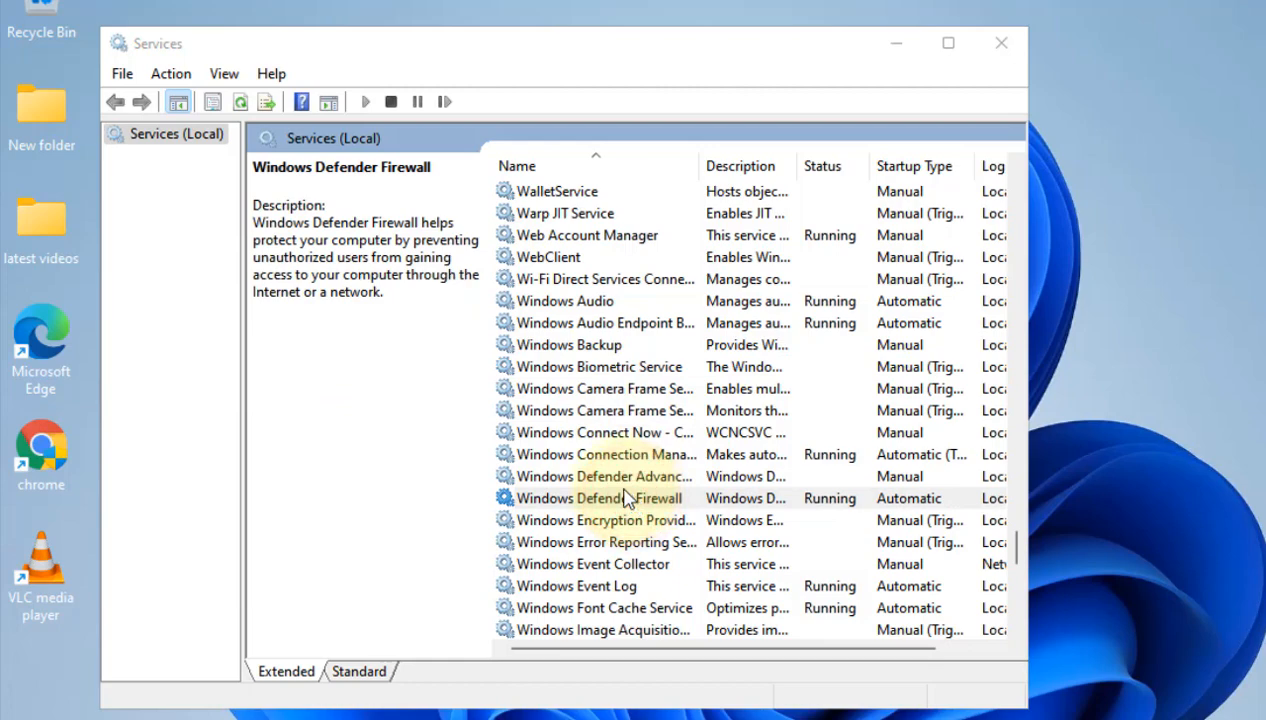
click(600, 498)
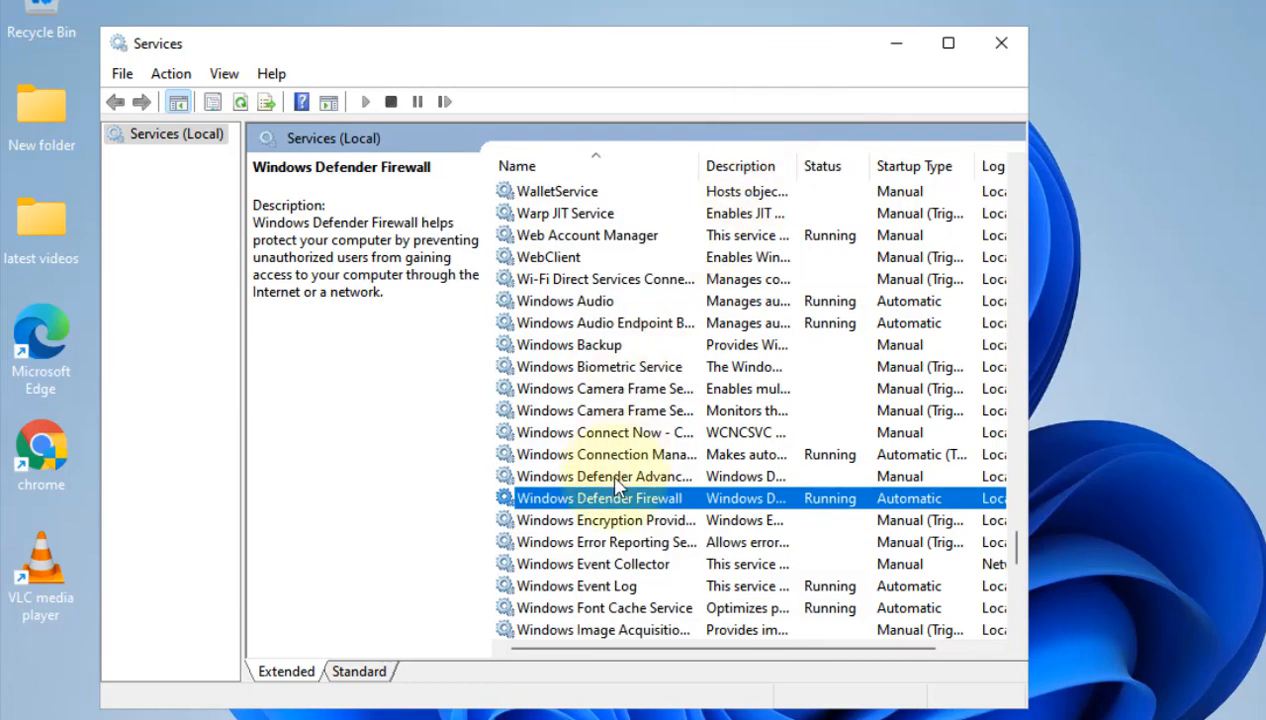
Set Windows Defender Advanced Threat Protection Service to Automatic, start it, and dismiss the warning.
double_click(603, 476)
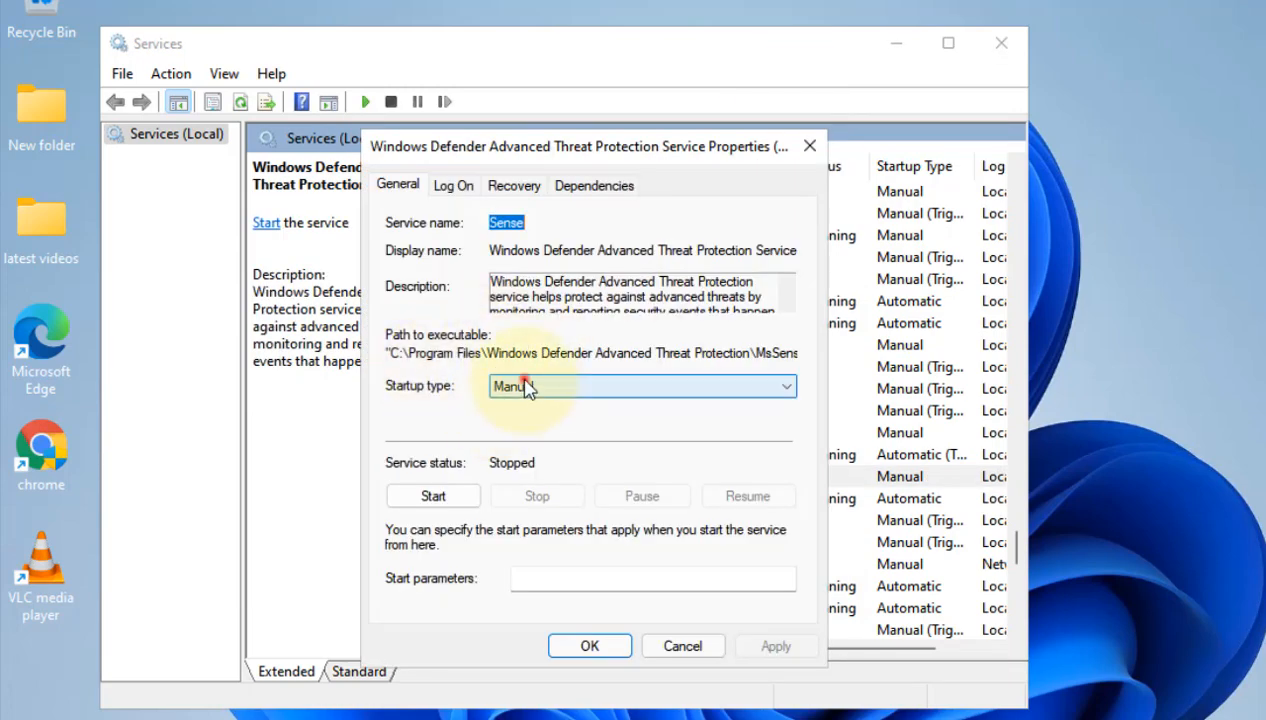
click(640, 386)
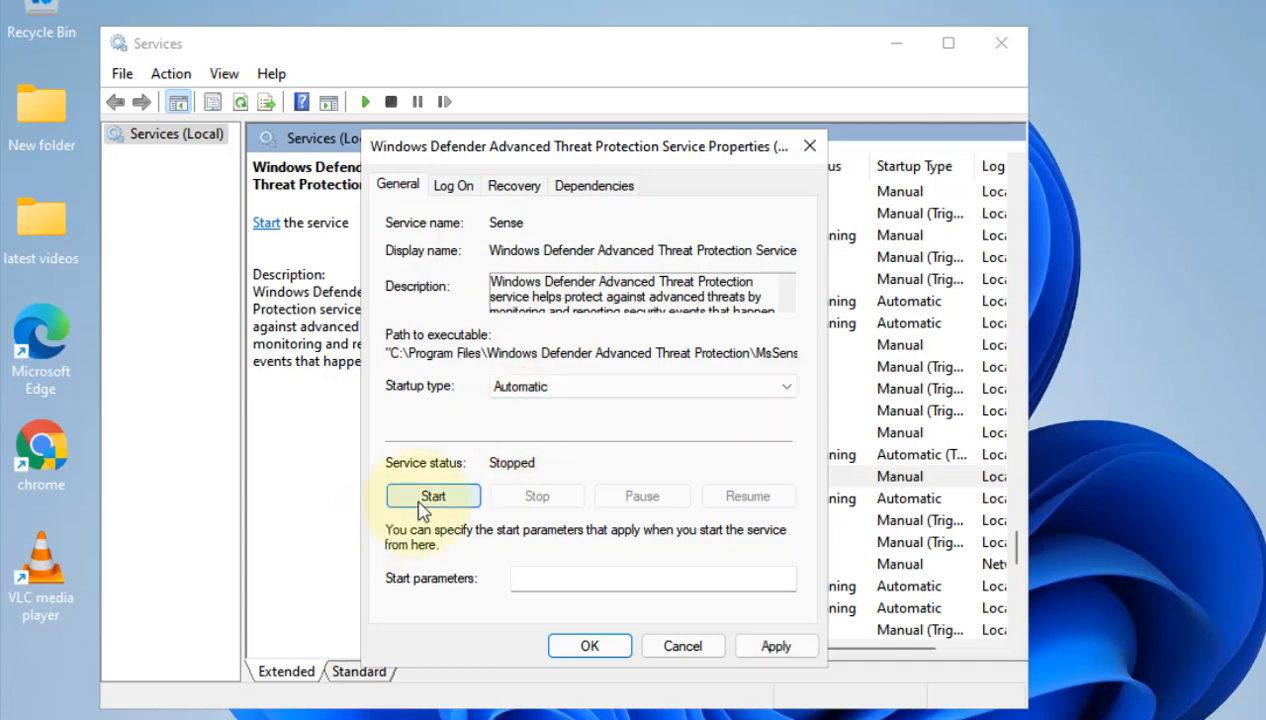
click(433, 496)
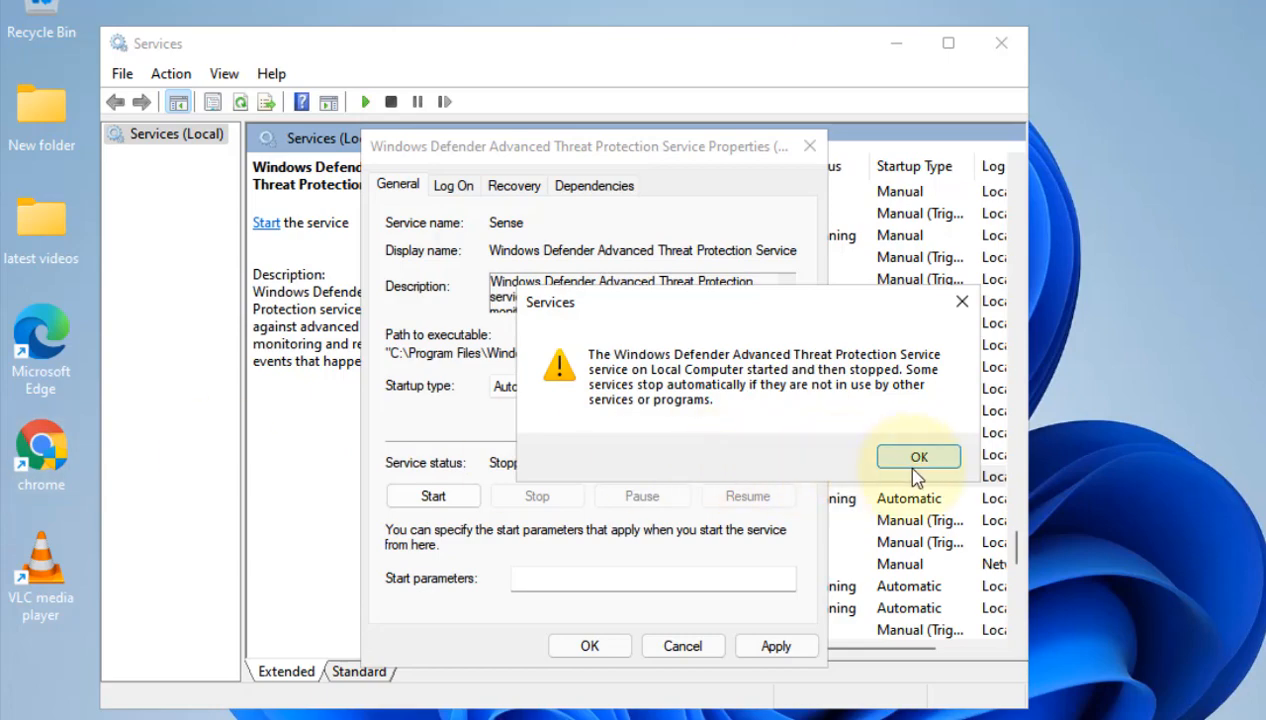
click(918, 456)
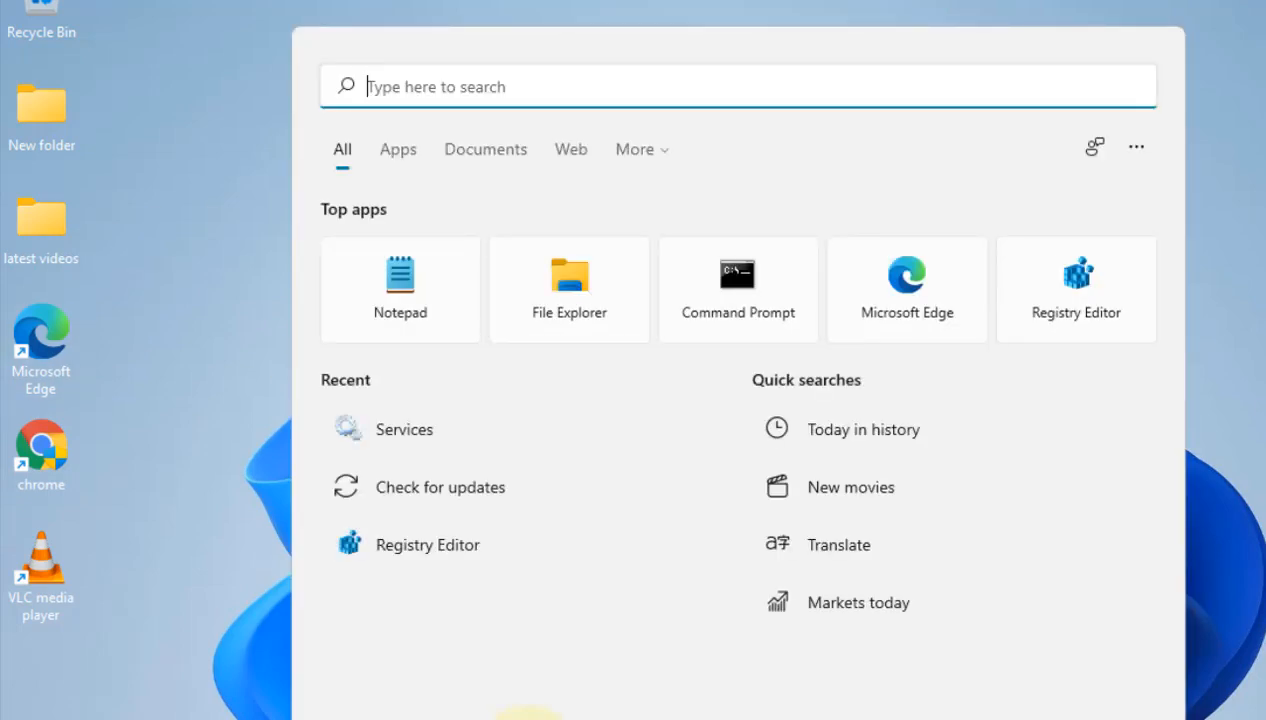
Run Command Prompt as administrator and enter sfc /scannow at the prompt.
text(command prompt)
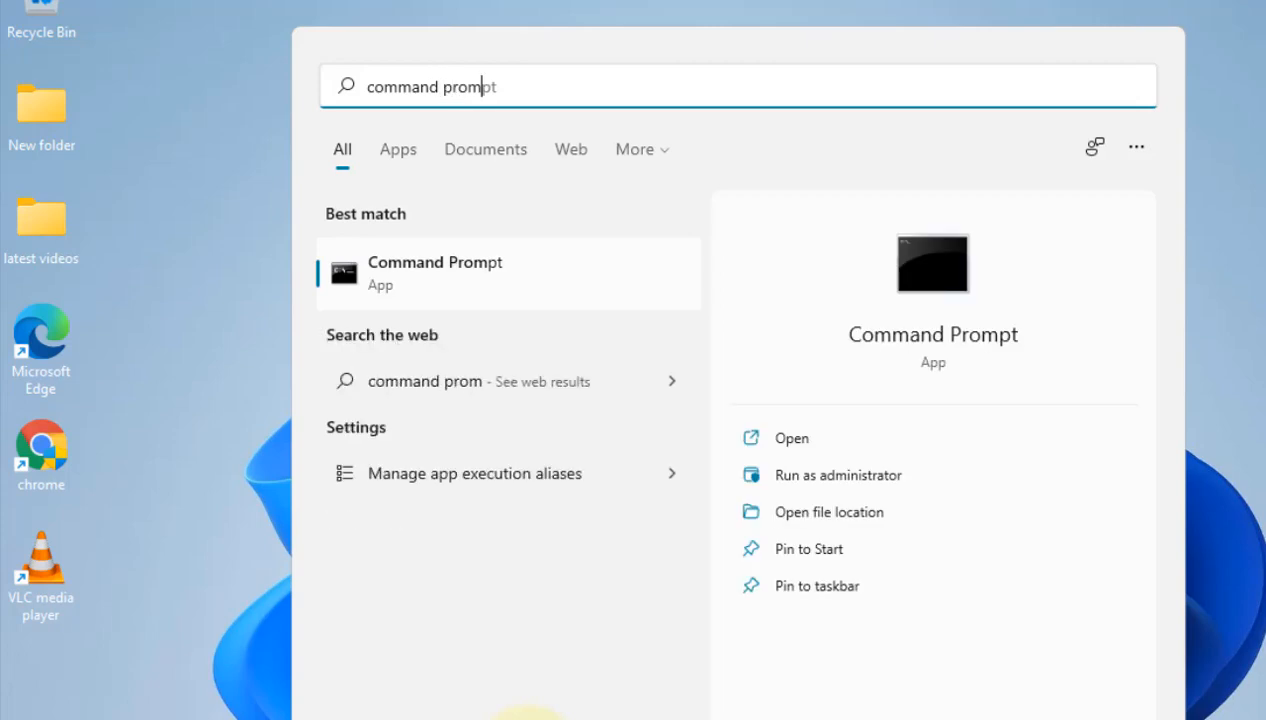
right_click(434, 272)
text(sfc)
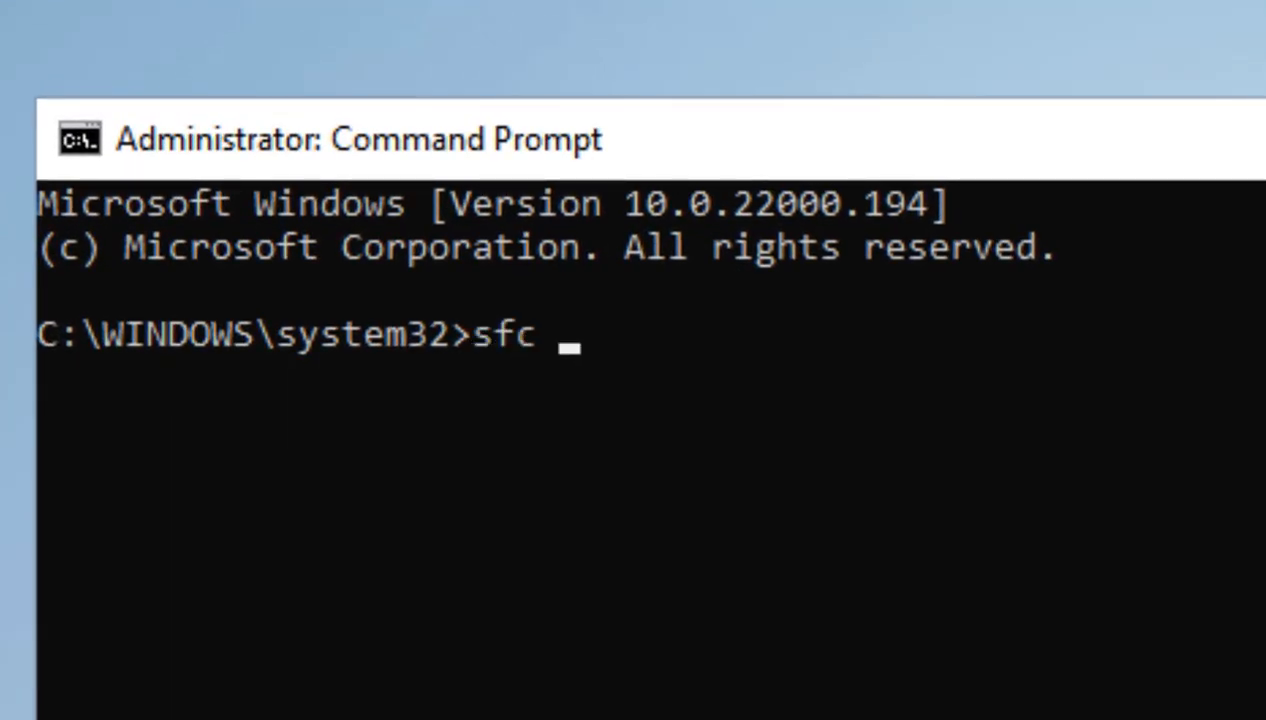
text(/scannow)
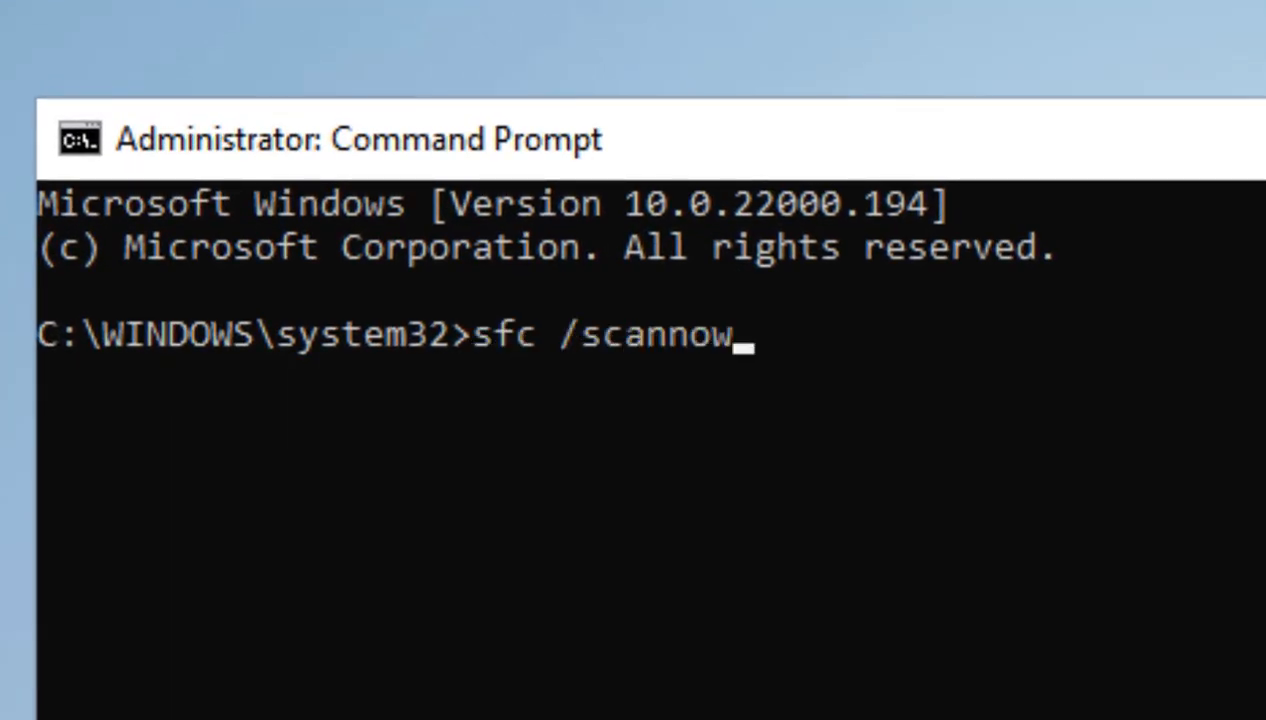